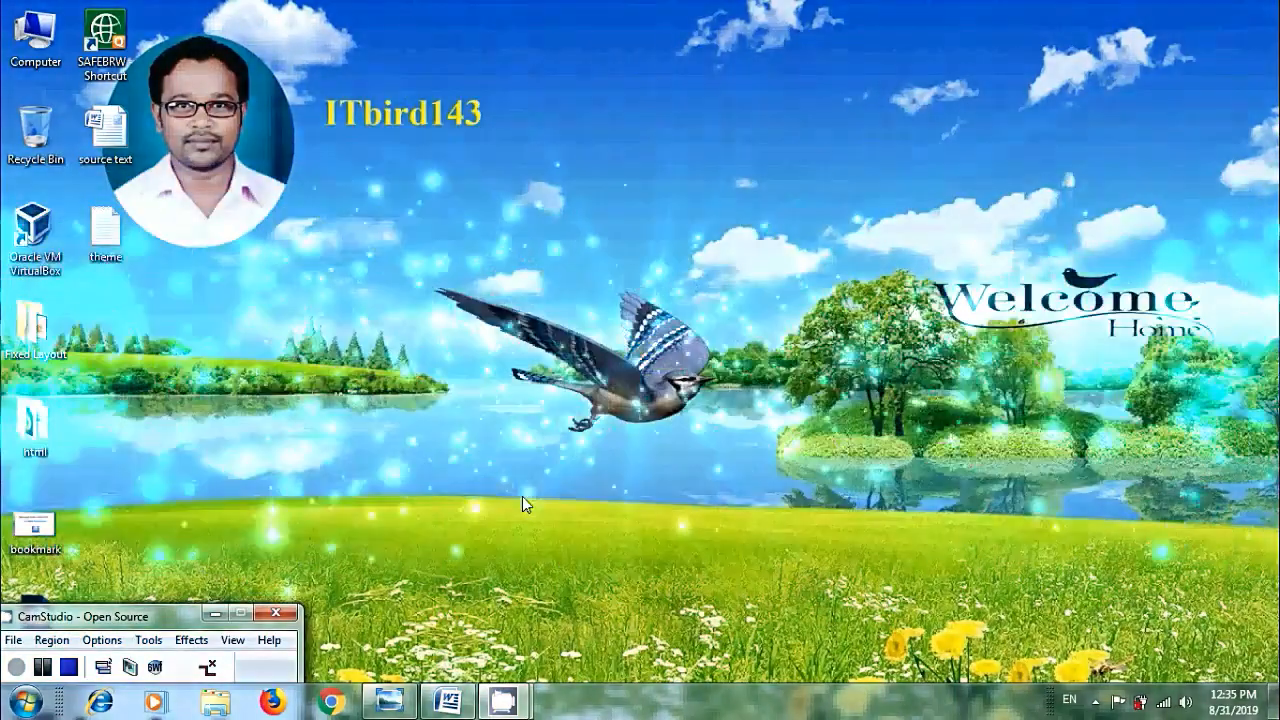
# Show the 'bookmark' title-slide image for Word 2007 Creating Bookmarks in Windows Photo Viewer.
pyautogui.doubleClick(35, 520)
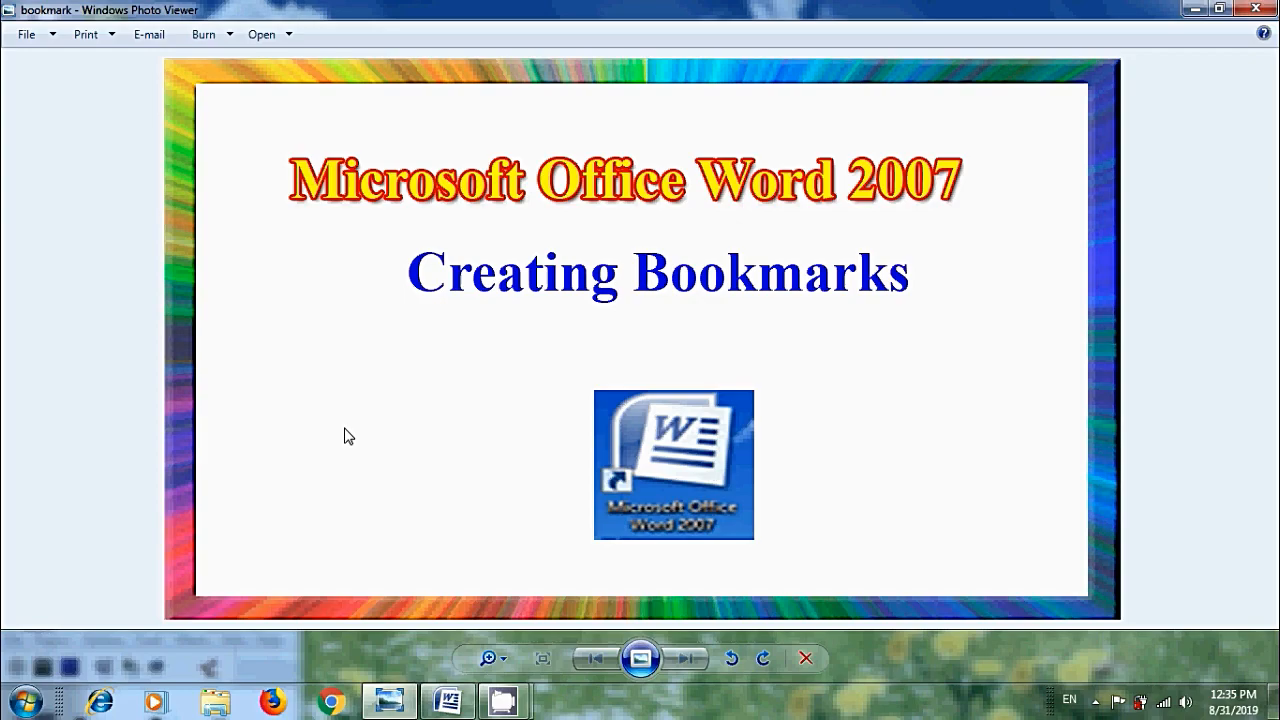
# Switch to the 'source text' document and scroll to page 10's permission paragraph with 'Nageshwar'.
pyautogui.click(446, 700)
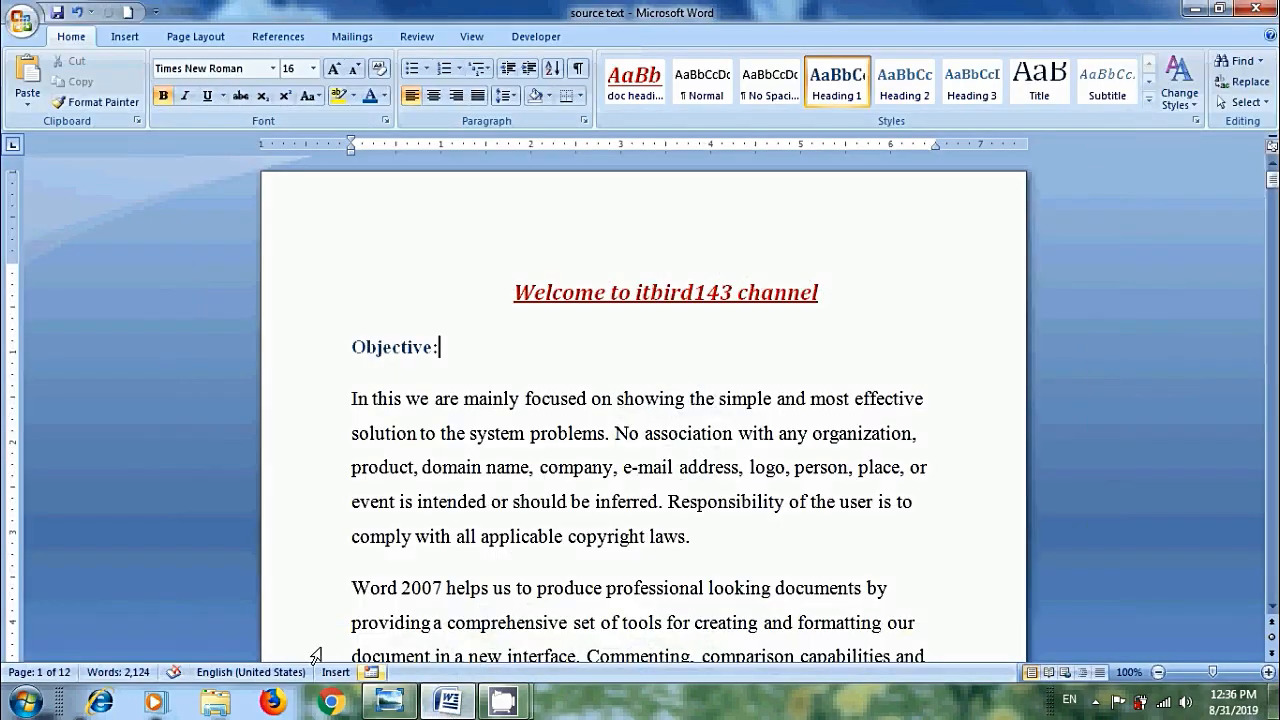
pyautogui.scroll(-3)
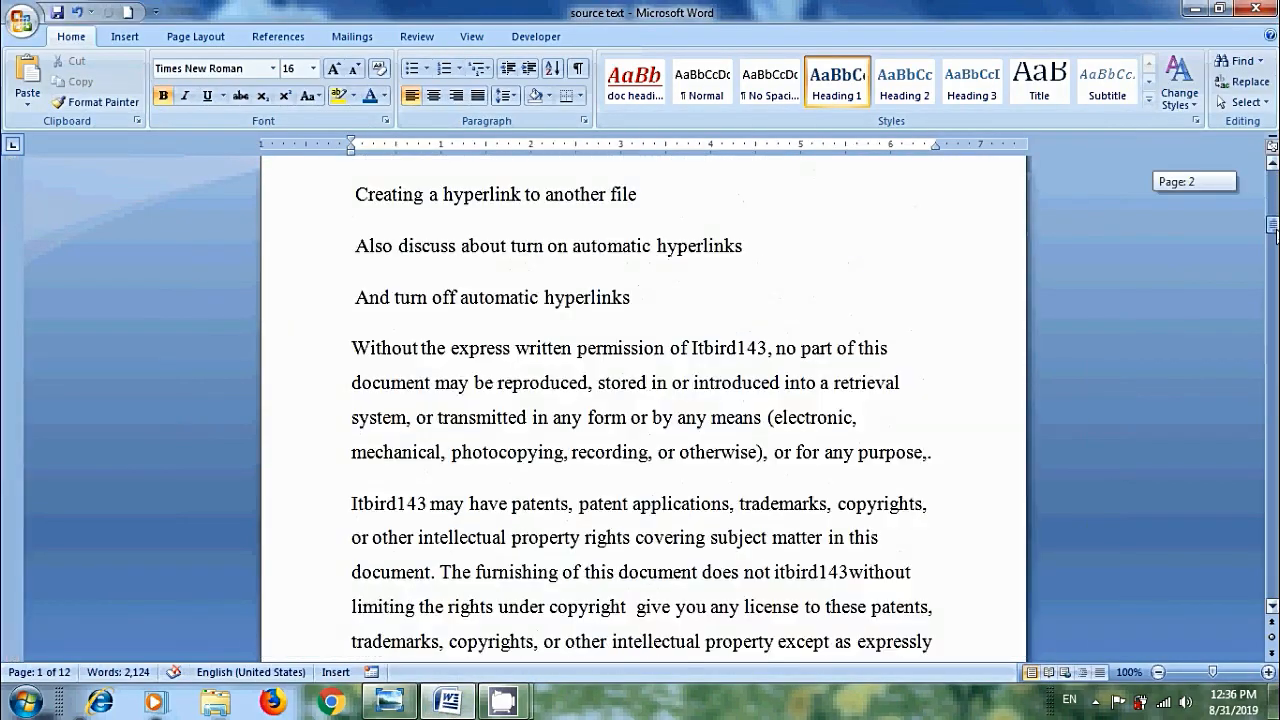
pyautogui.scroll(-3)
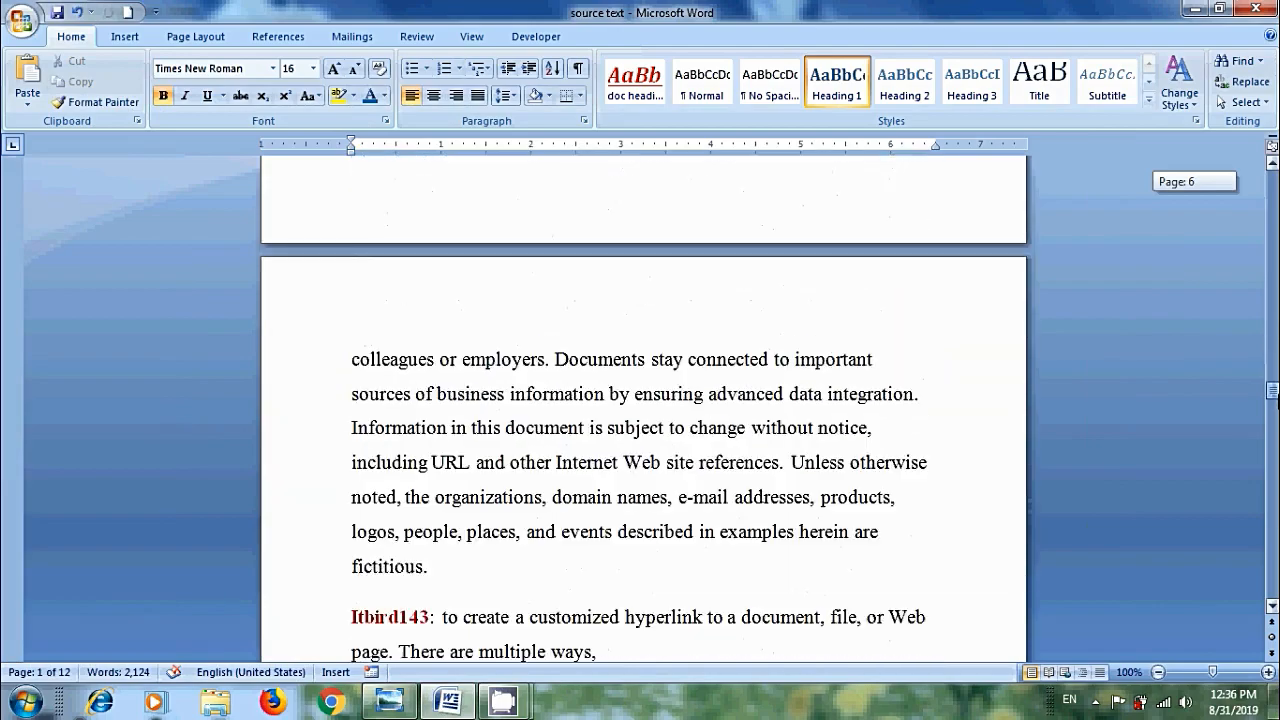
pyautogui.scroll(-3)
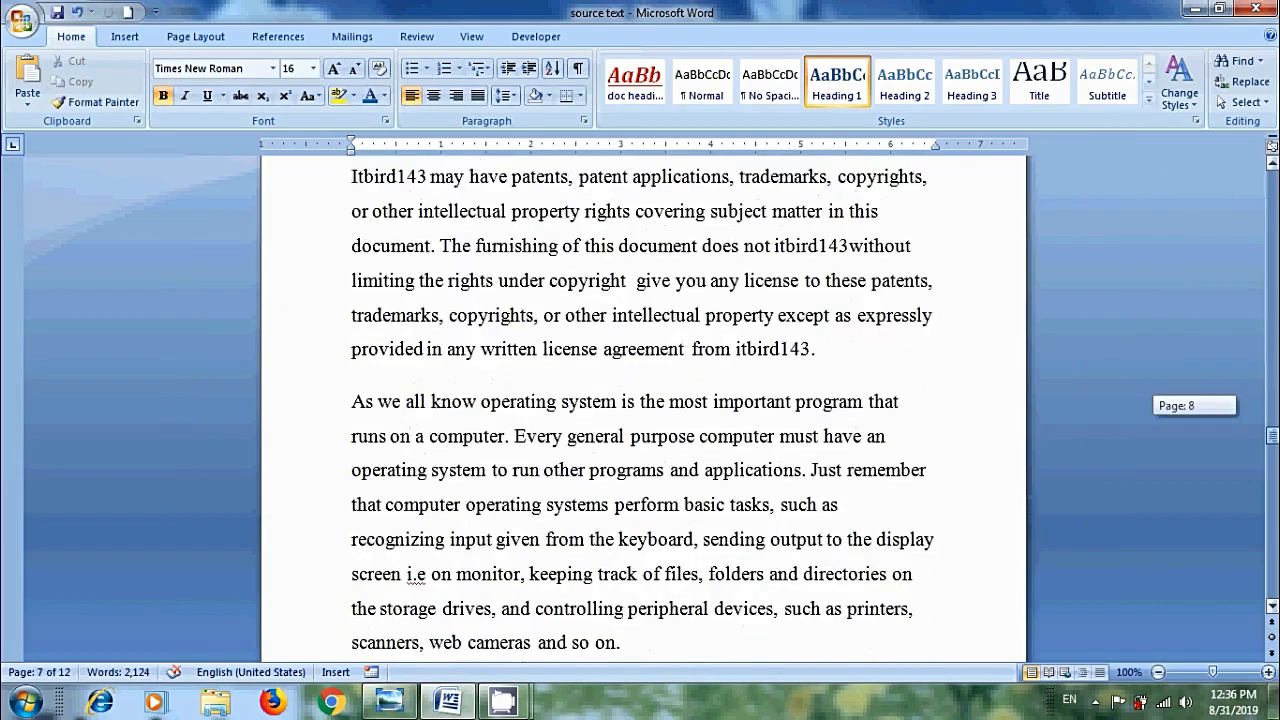
pyautogui.scroll(-3)
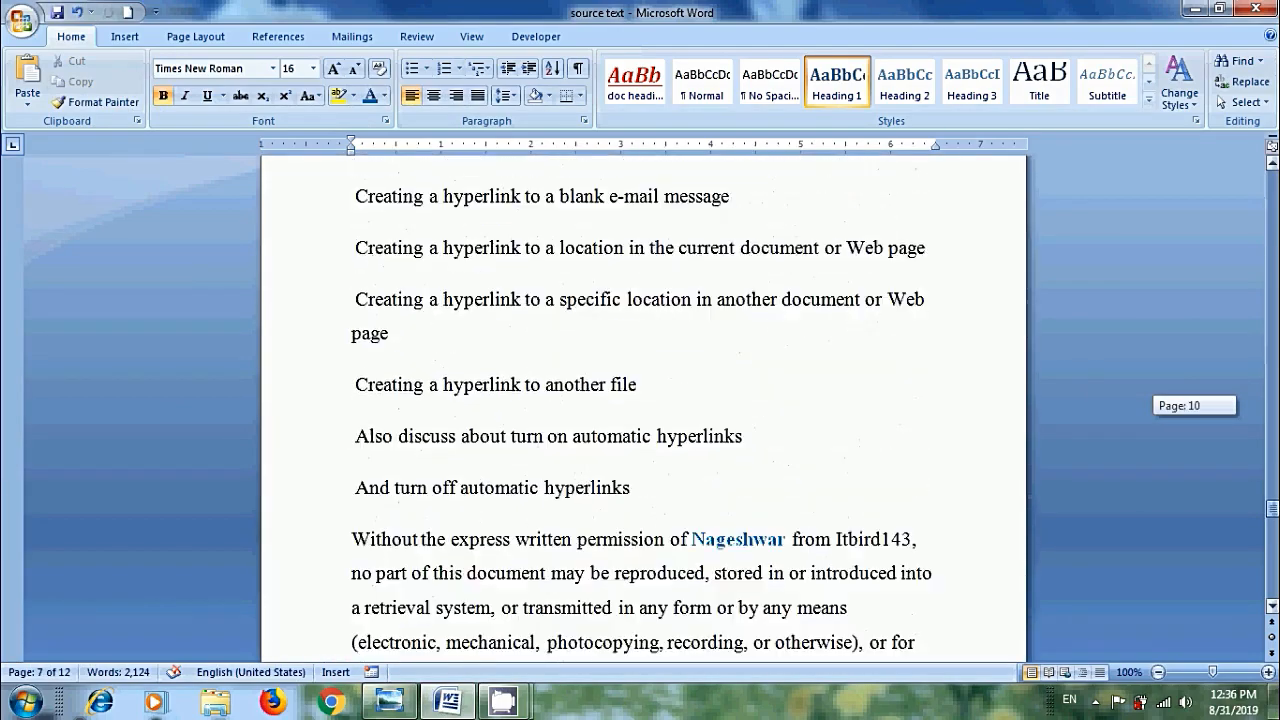
pyautogui.scroll(-3)
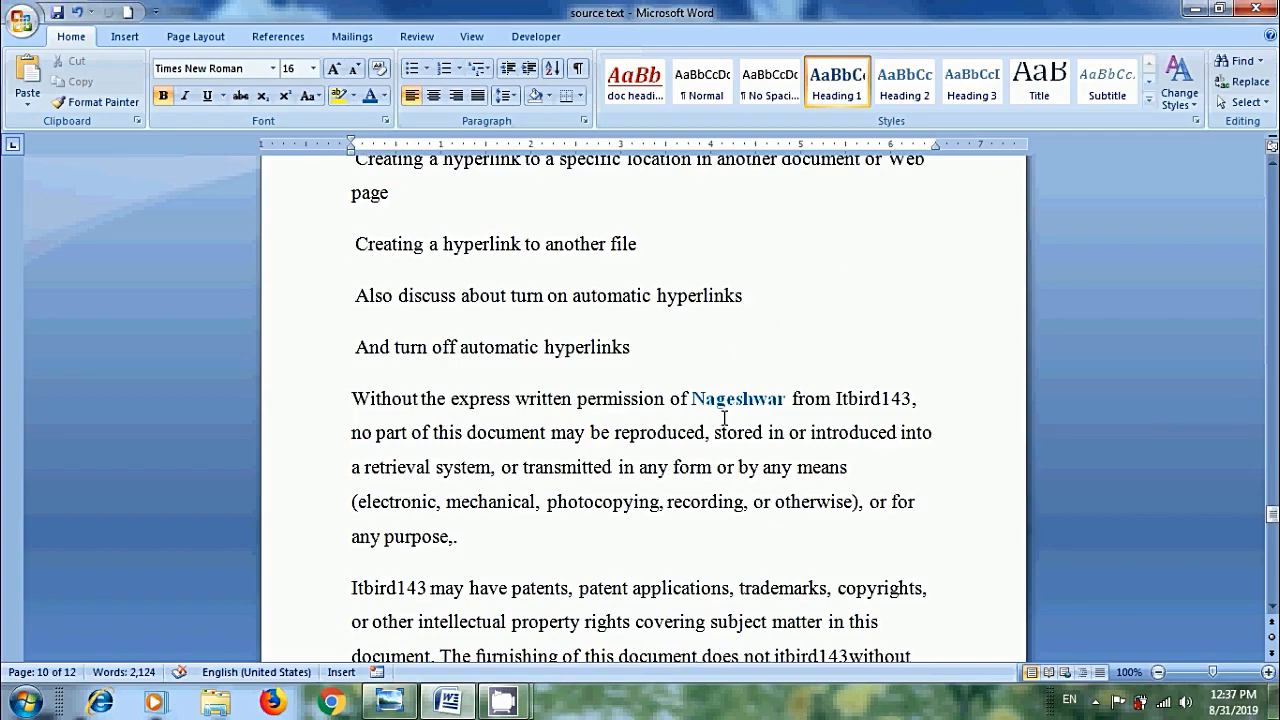
# Add a bookmark named 'Nageshwar' via Insert > Bookmark, then scroll to the Itbird143 paragraph.
pyautogui.click(124, 36)
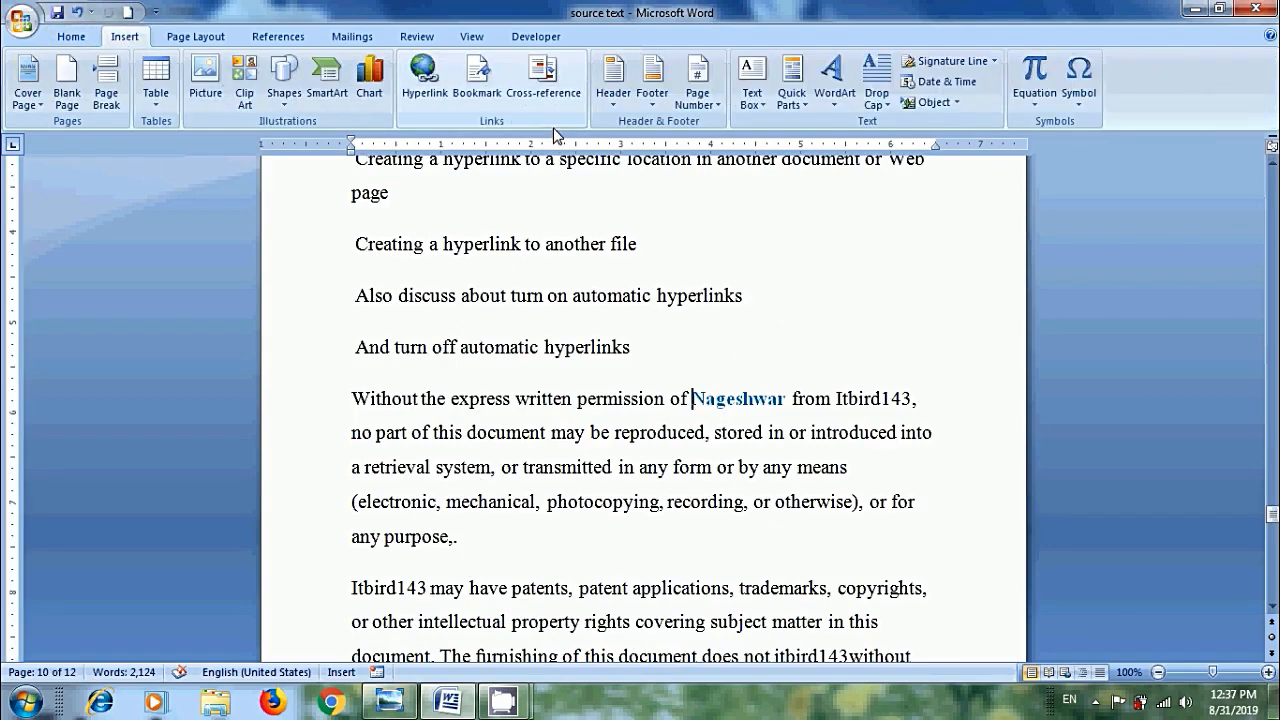
pyautogui.click(477, 80)
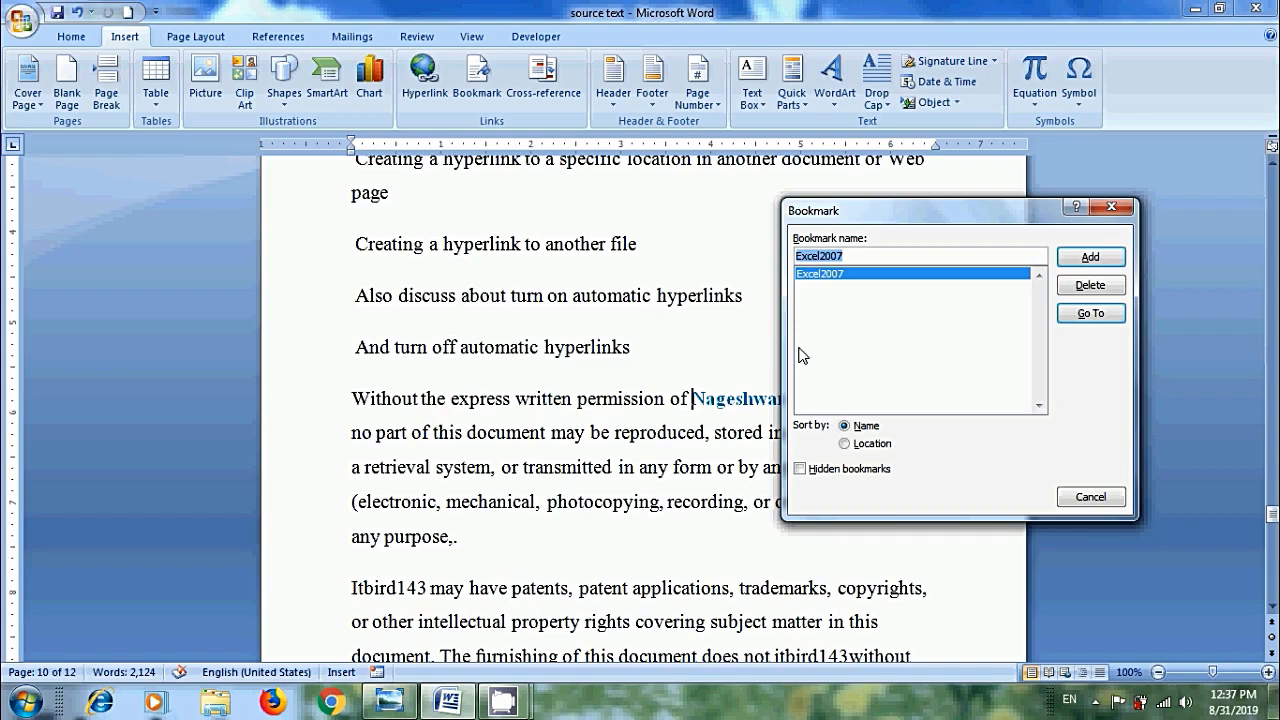
pyautogui.write('Nag')
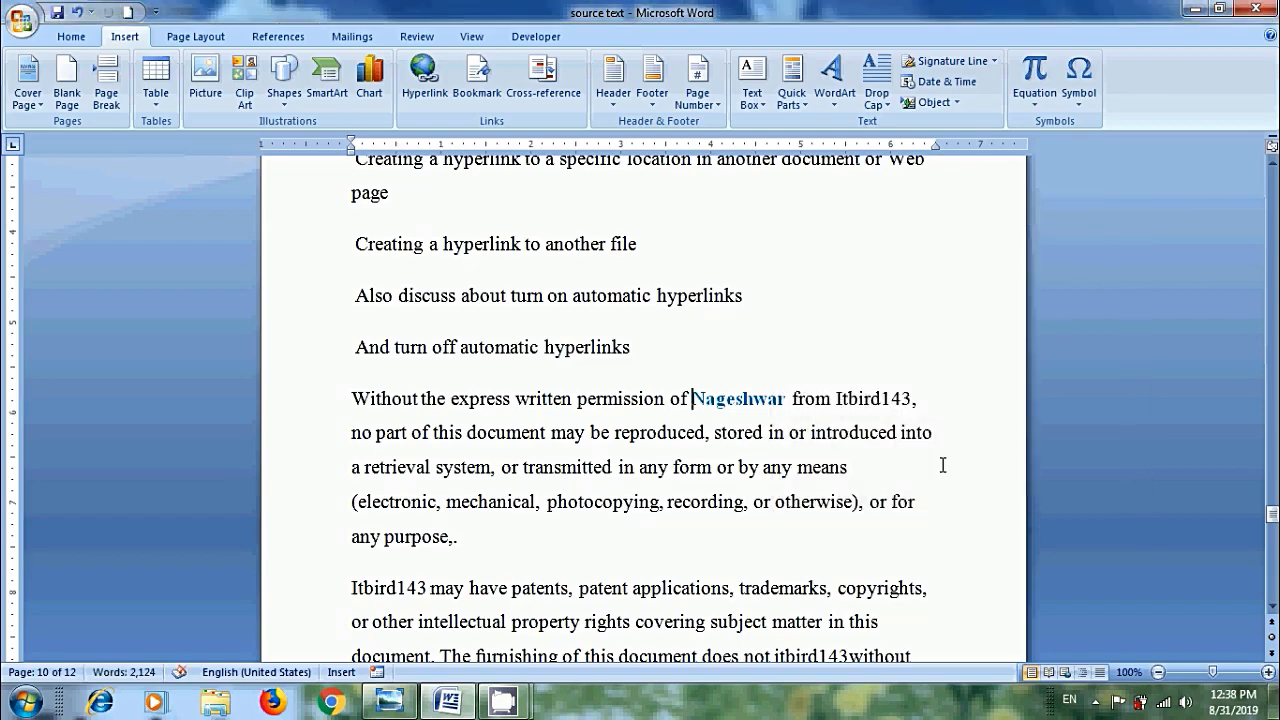
pyautogui.scroll(-3)
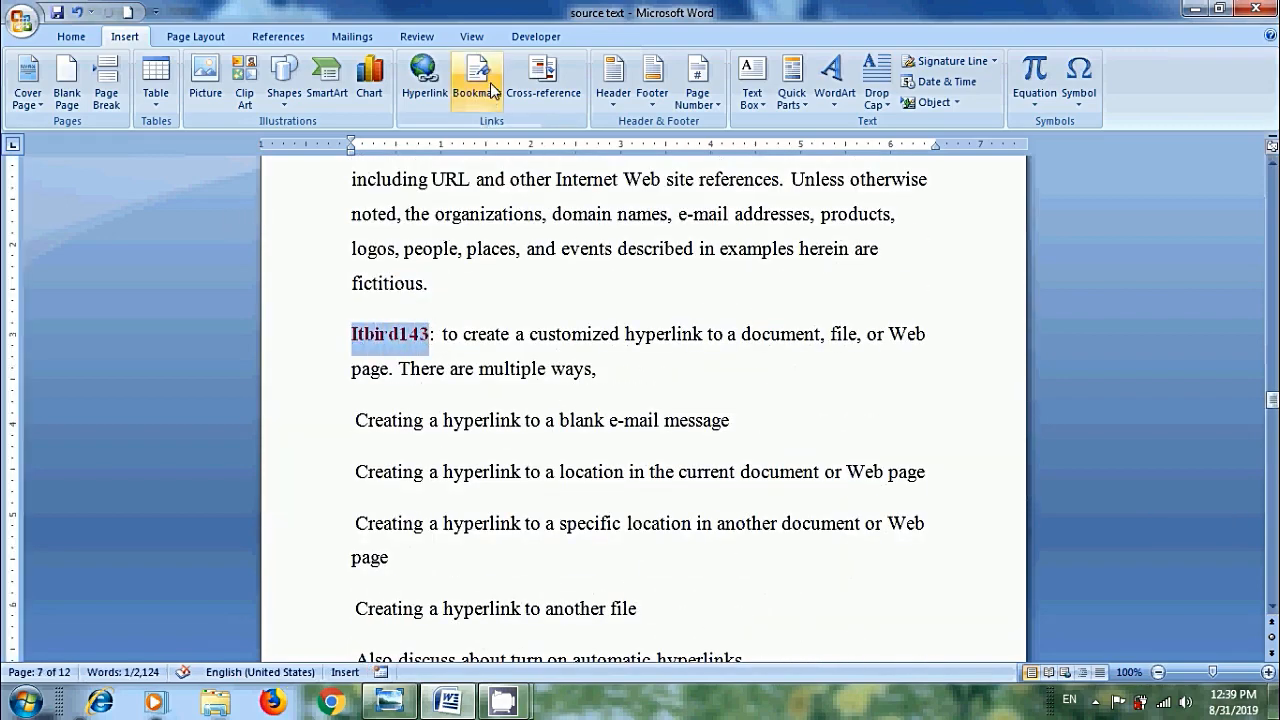
# Add a second bookmark named 'Itbird143' on the selected word Itbird143.
pyautogui.click(477, 75)
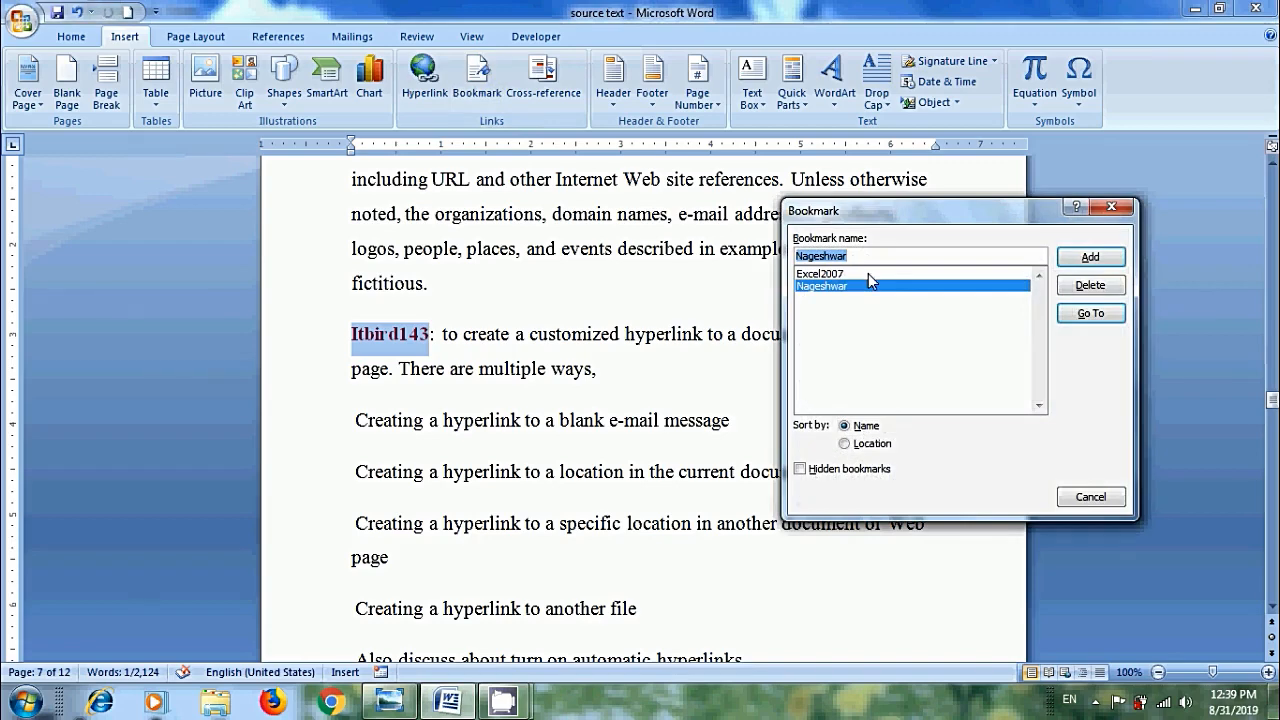
pyautogui.write('Itbl')
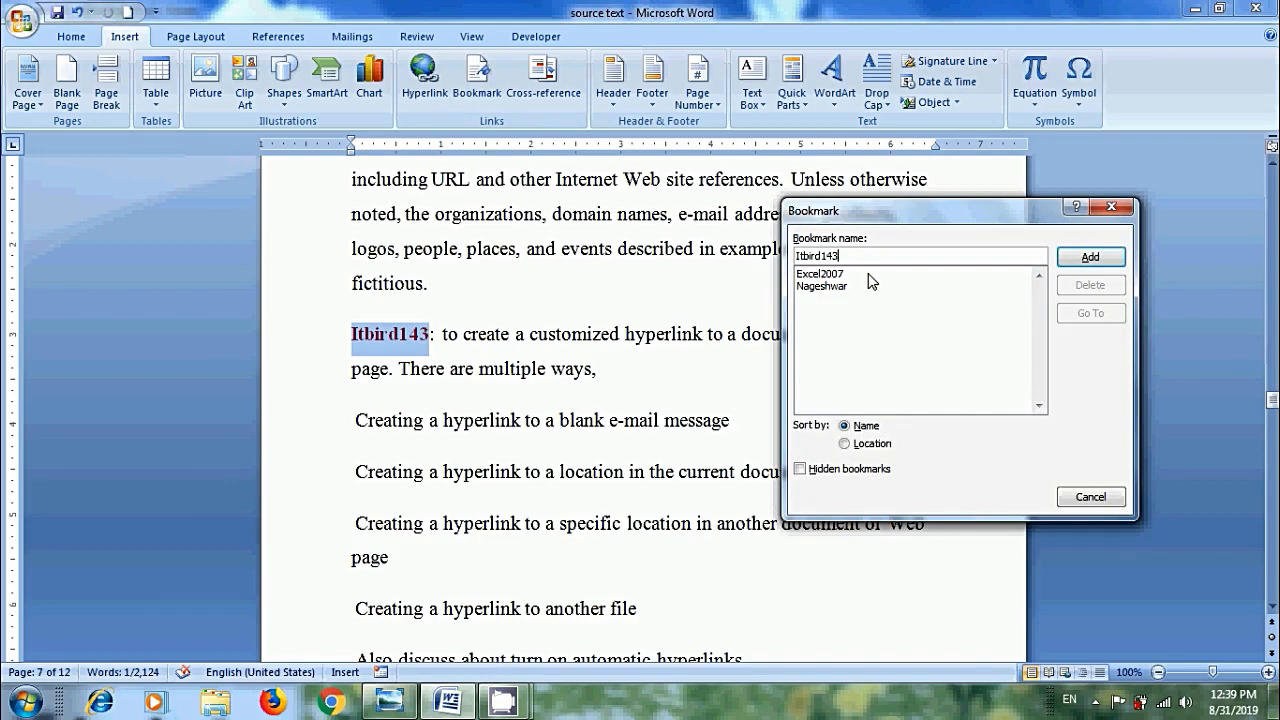
pyautogui.click(1090, 256)
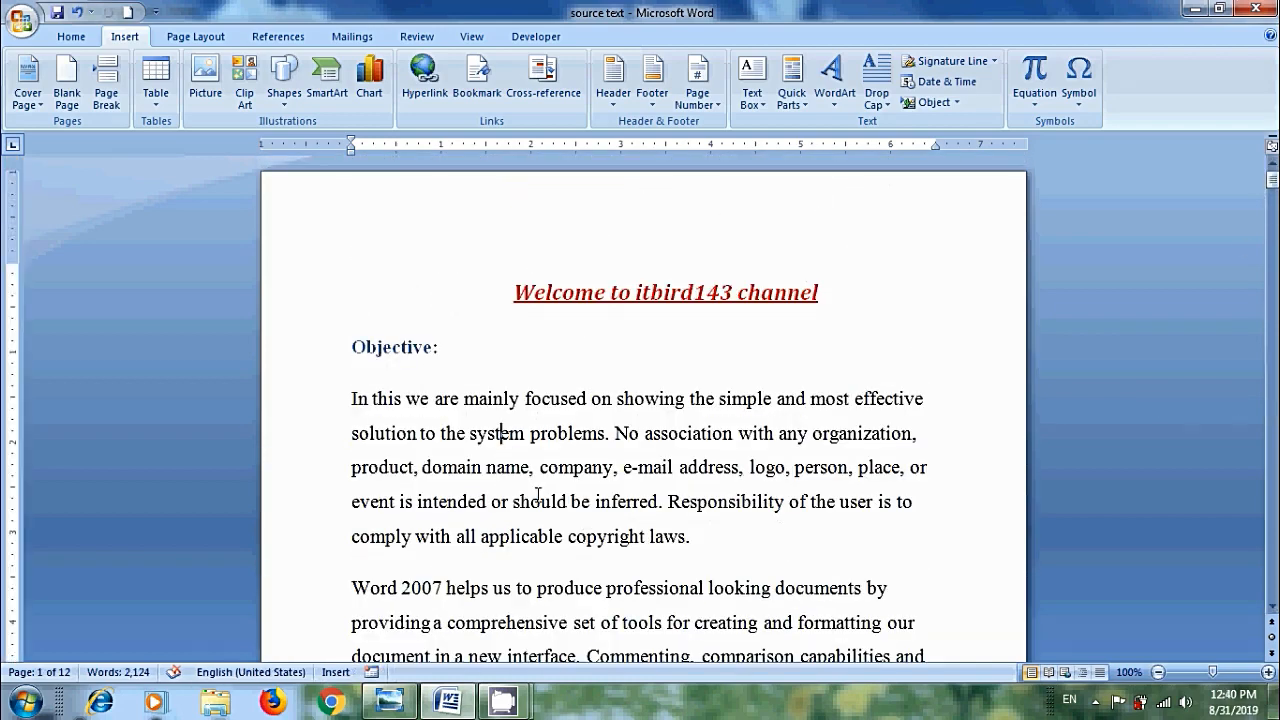
# Bring up the Go To page of Find and Replace with Ctrl+G and close it again.
pyautogui.press('ctrl+g')
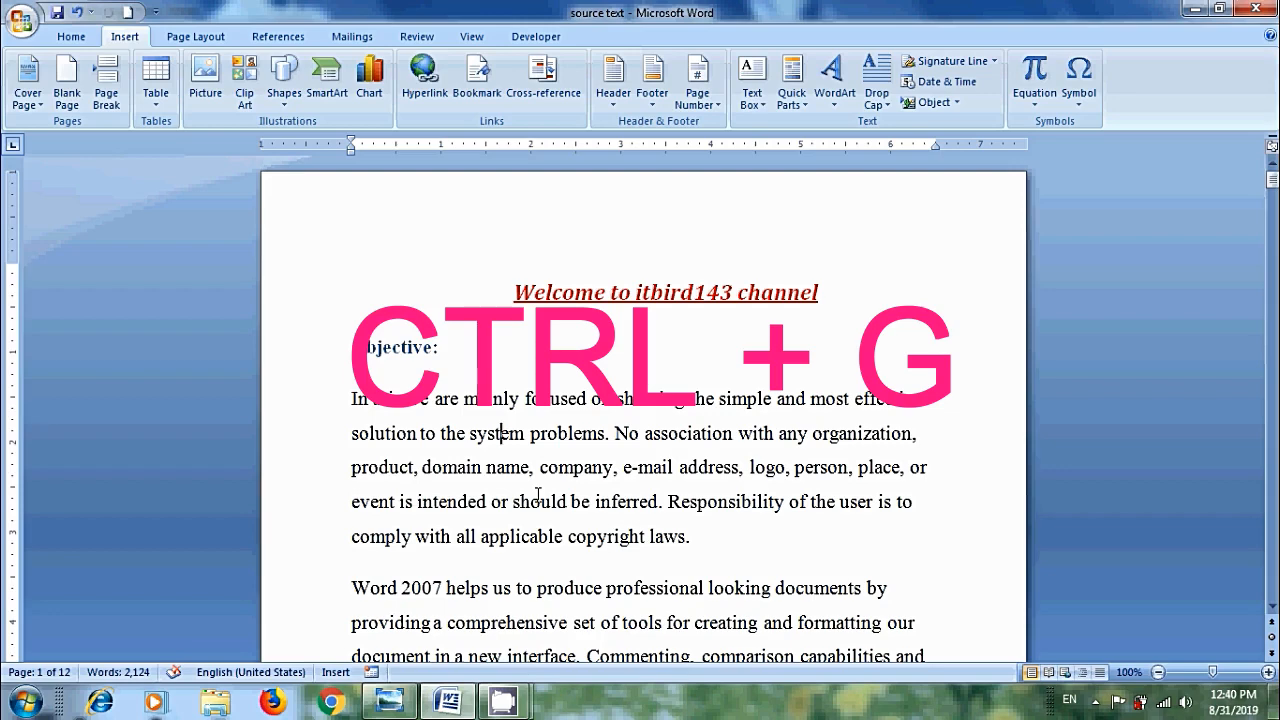
pyautogui.press('ctrl+g')
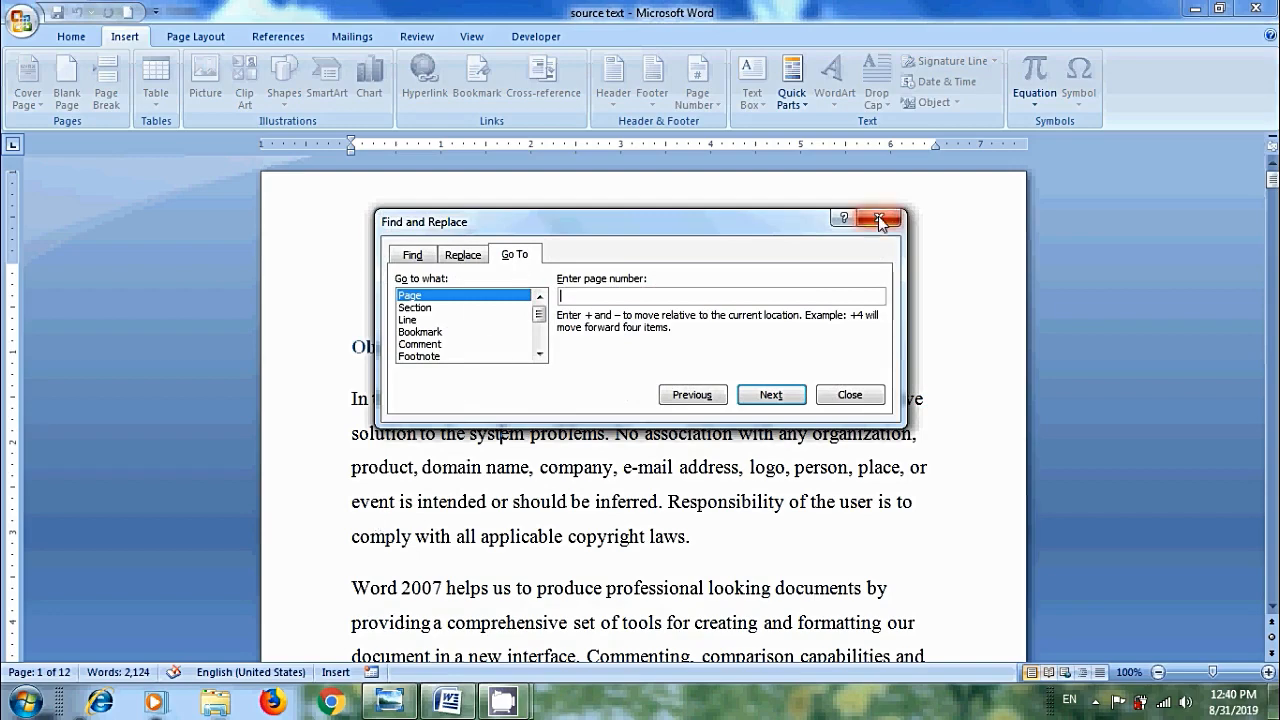
pyautogui.click(877, 219)
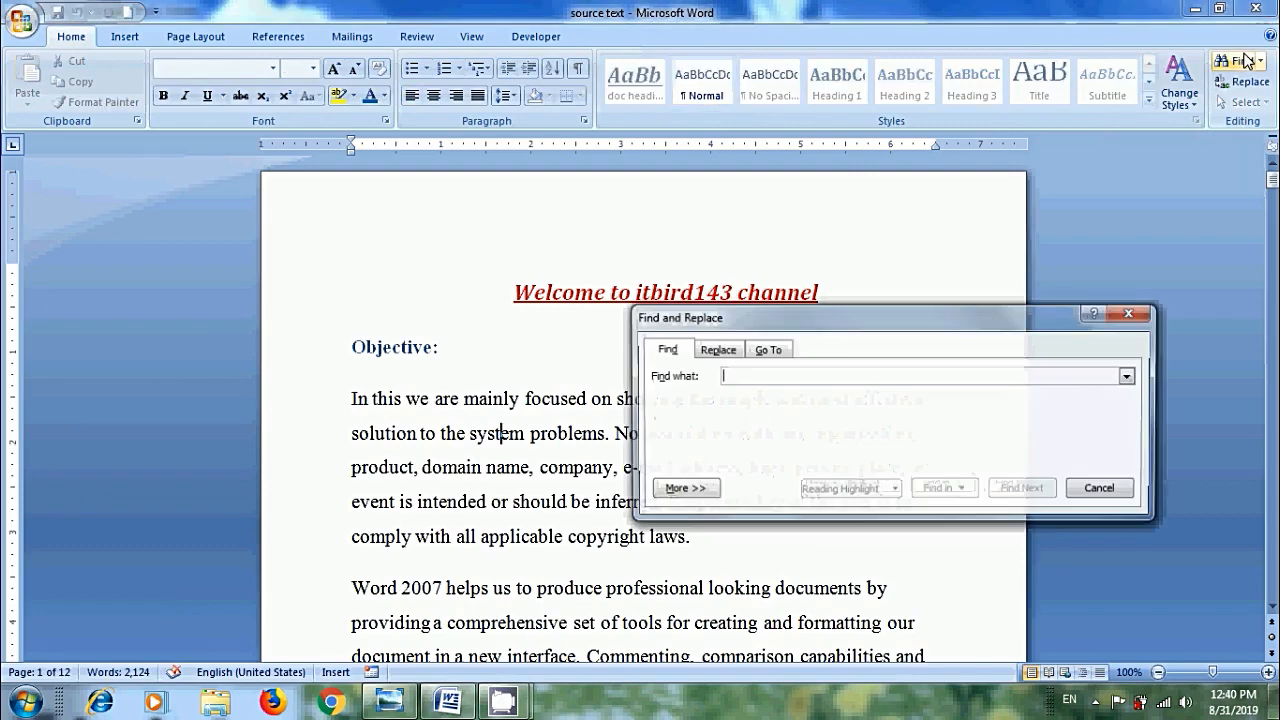
pyautogui.click(768, 348)
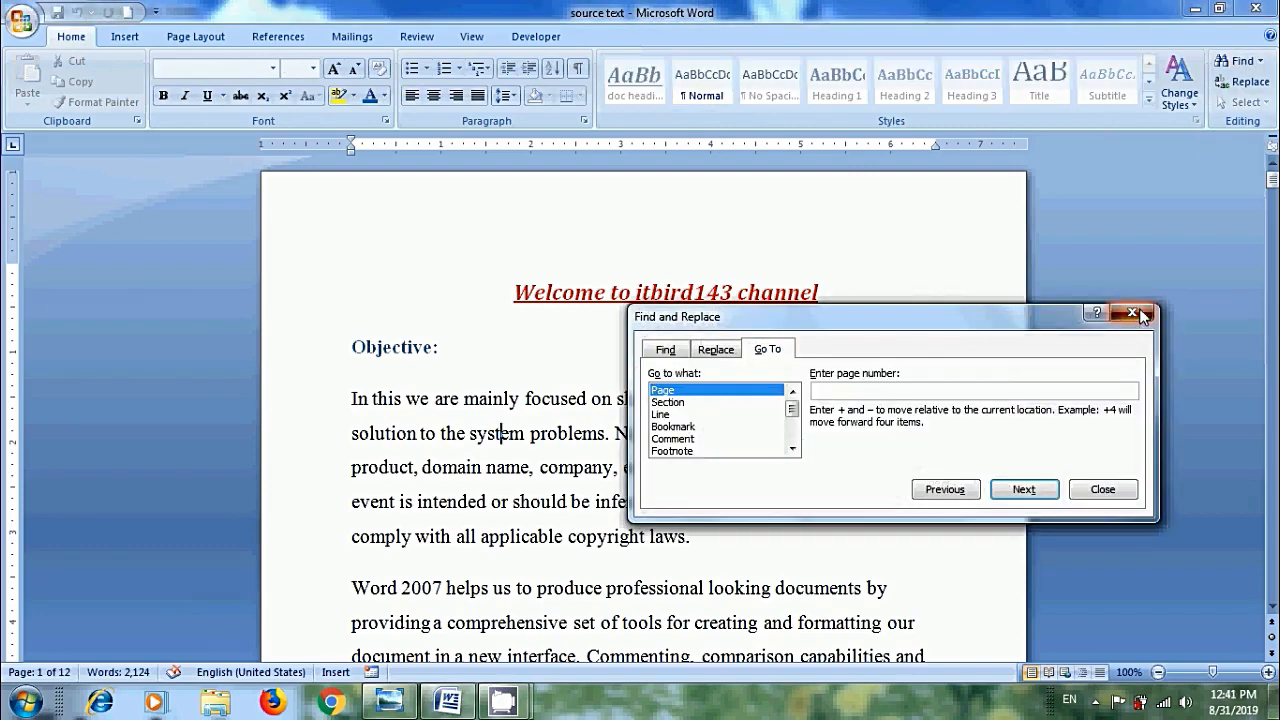
pyautogui.click(1131, 313)
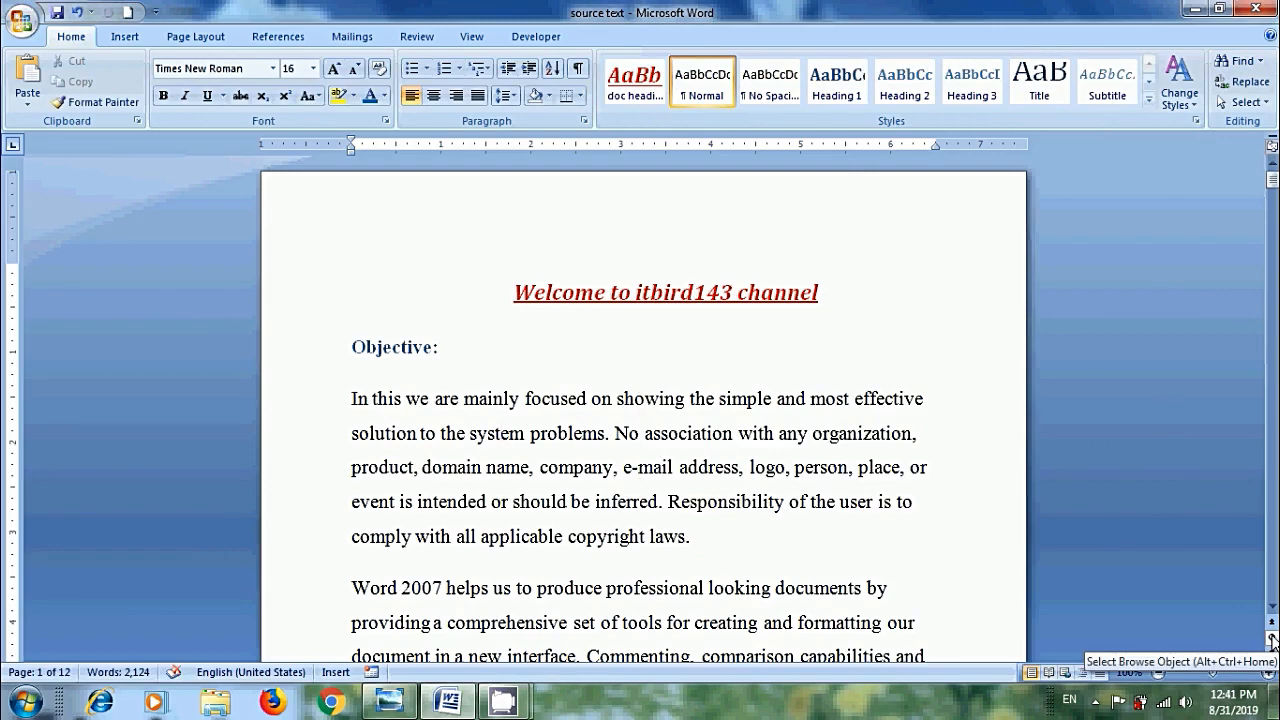
# Use Select Browse Object on the scrollbar to reopen the Go To navigation options.
pyautogui.click(1258, 644)
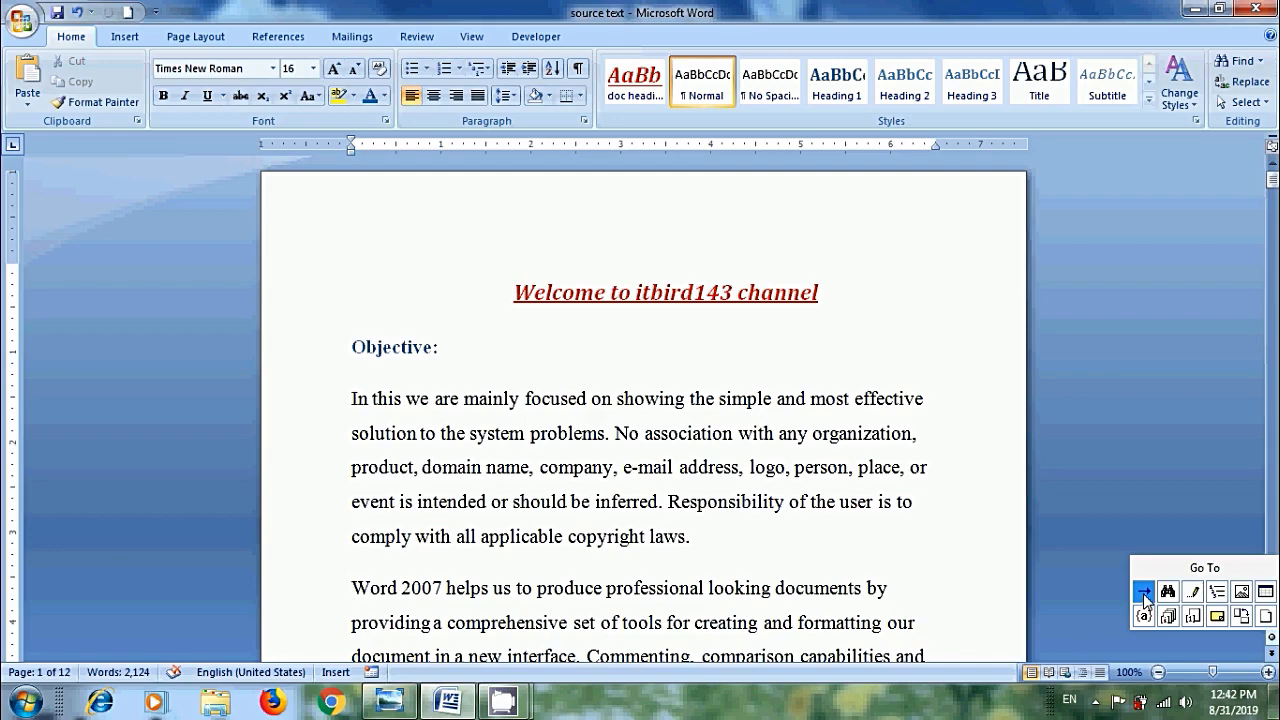
pyautogui.click(1142, 591)
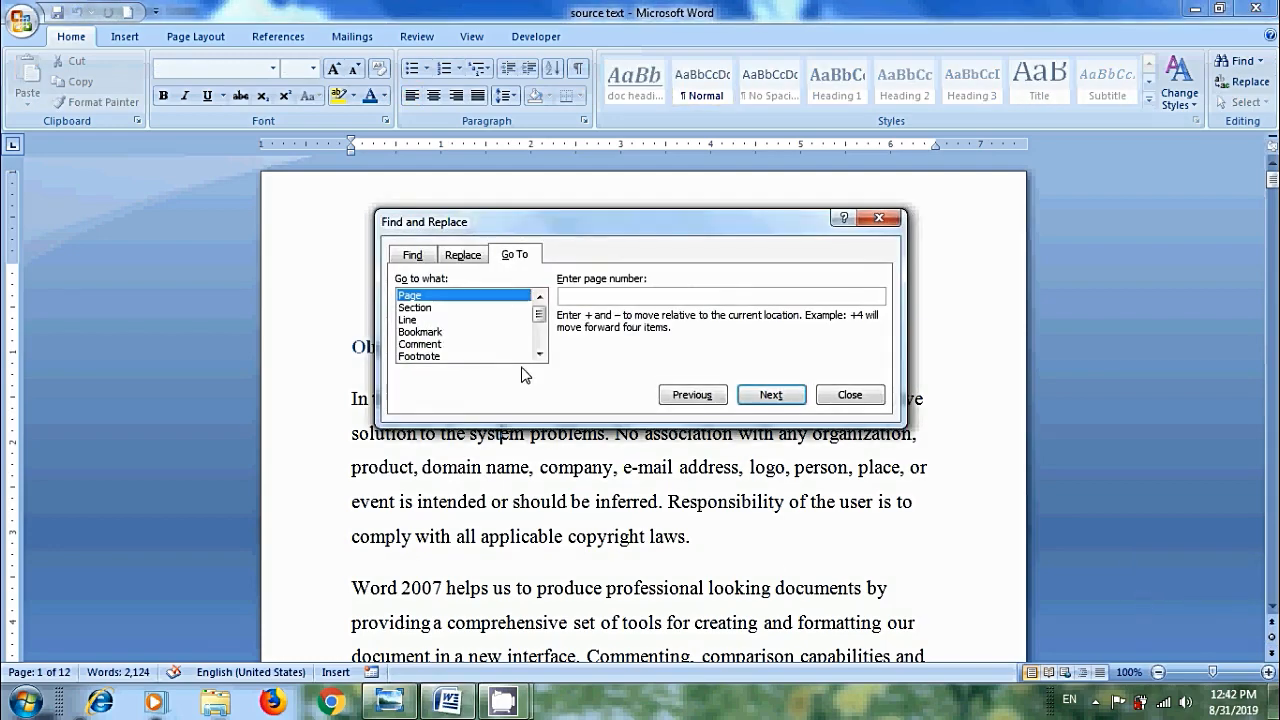
# Choose Bookmark as the Go To target and jump to the 'Nageshwar' bookmark.
pyautogui.click(420, 331)
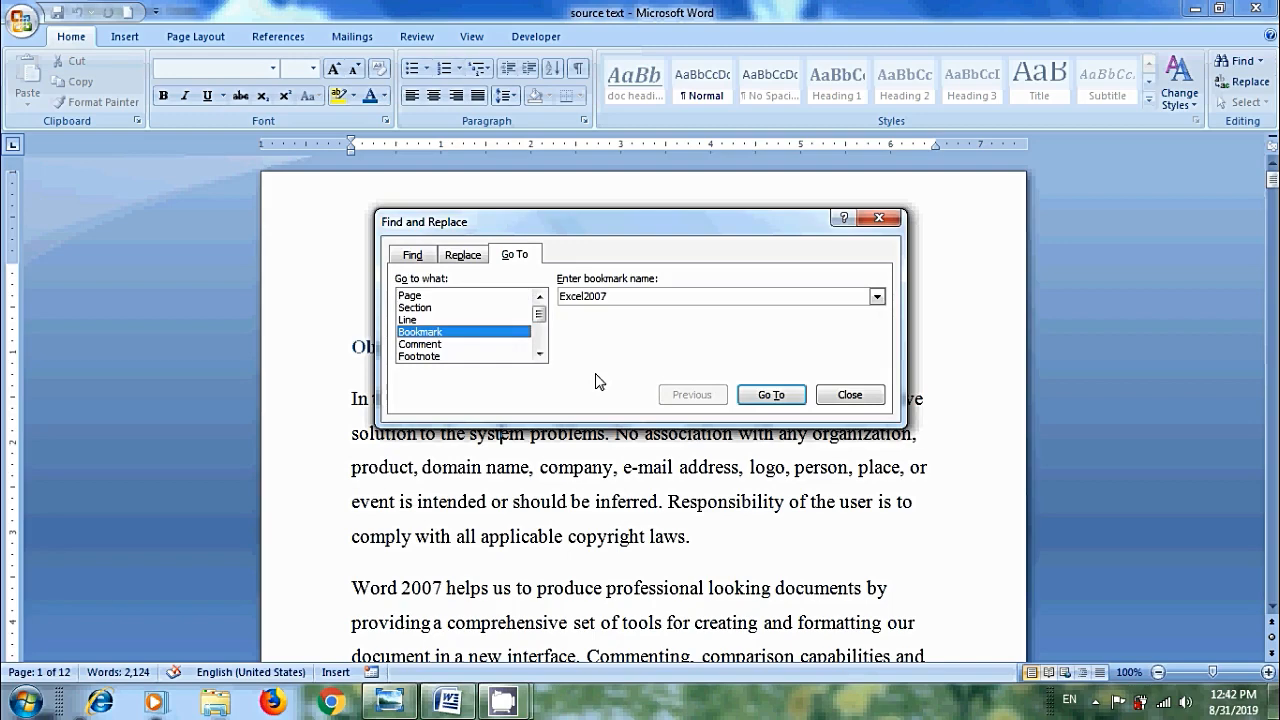
pyautogui.moveTo(890, 311)
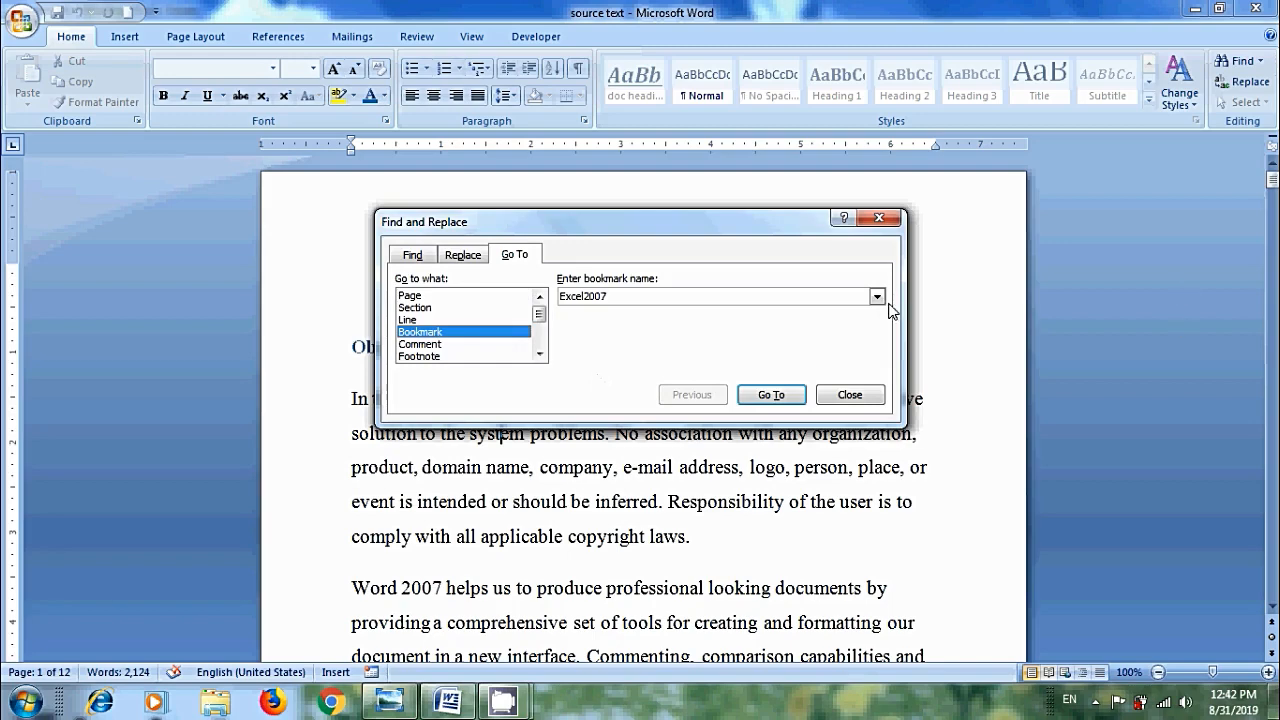
pyautogui.click(877, 296)
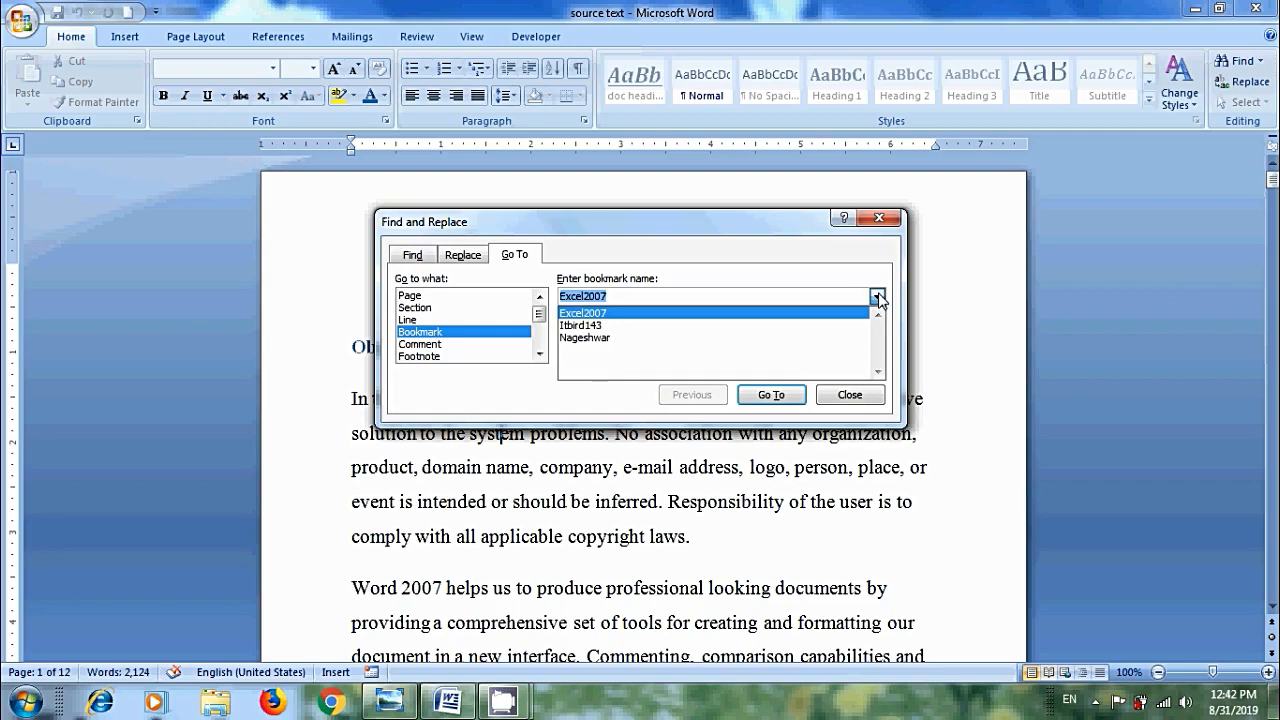
pyautogui.click(584, 337)
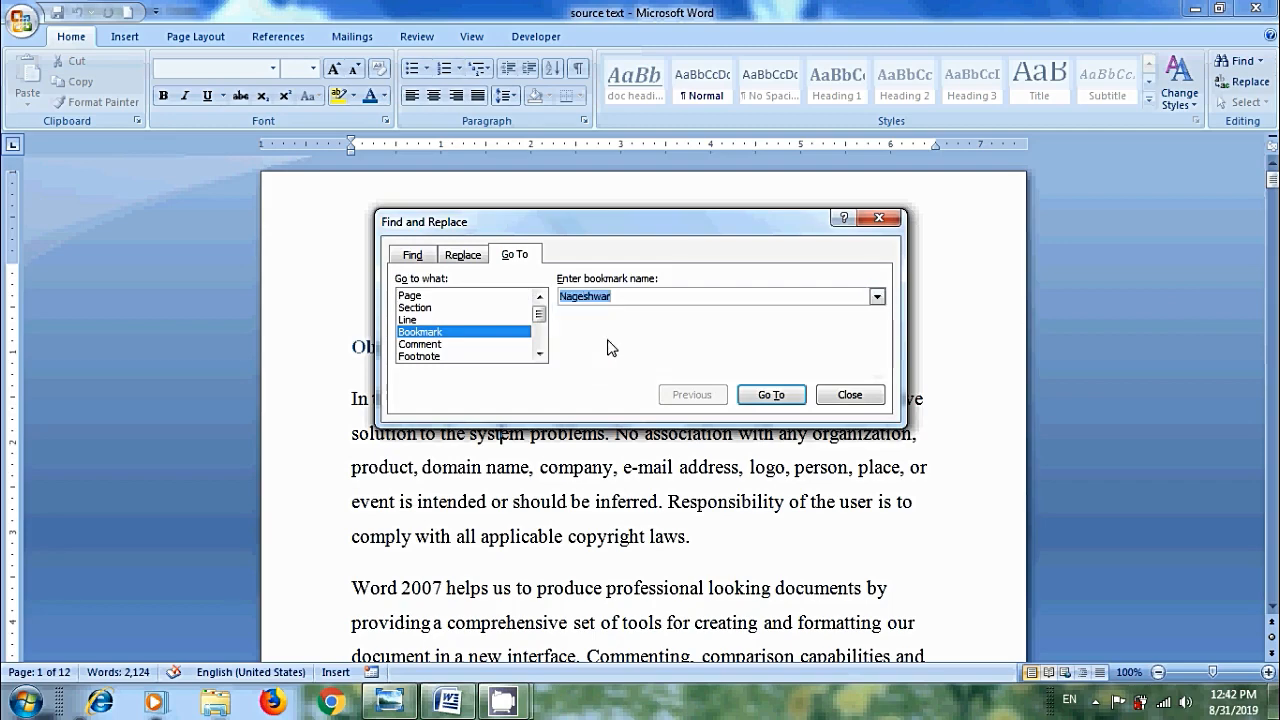
pyautogui.click(771, 394)
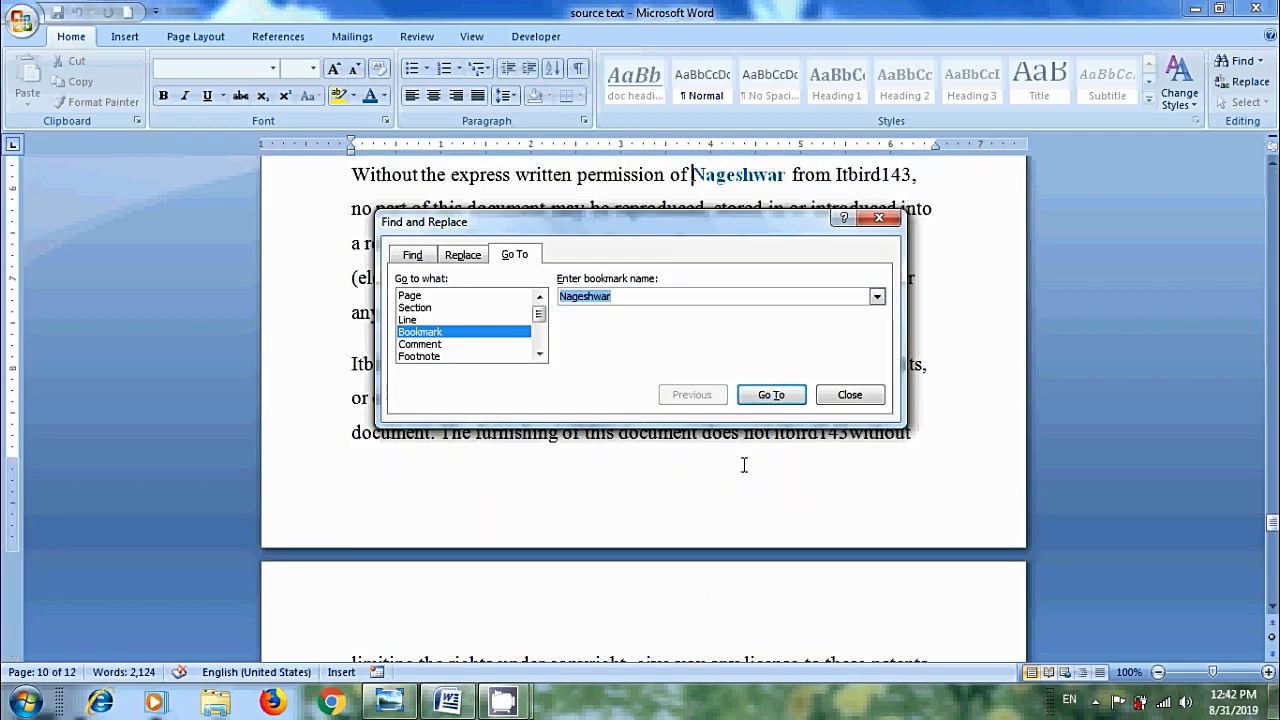
pyautogui.moveTo(967, 321)
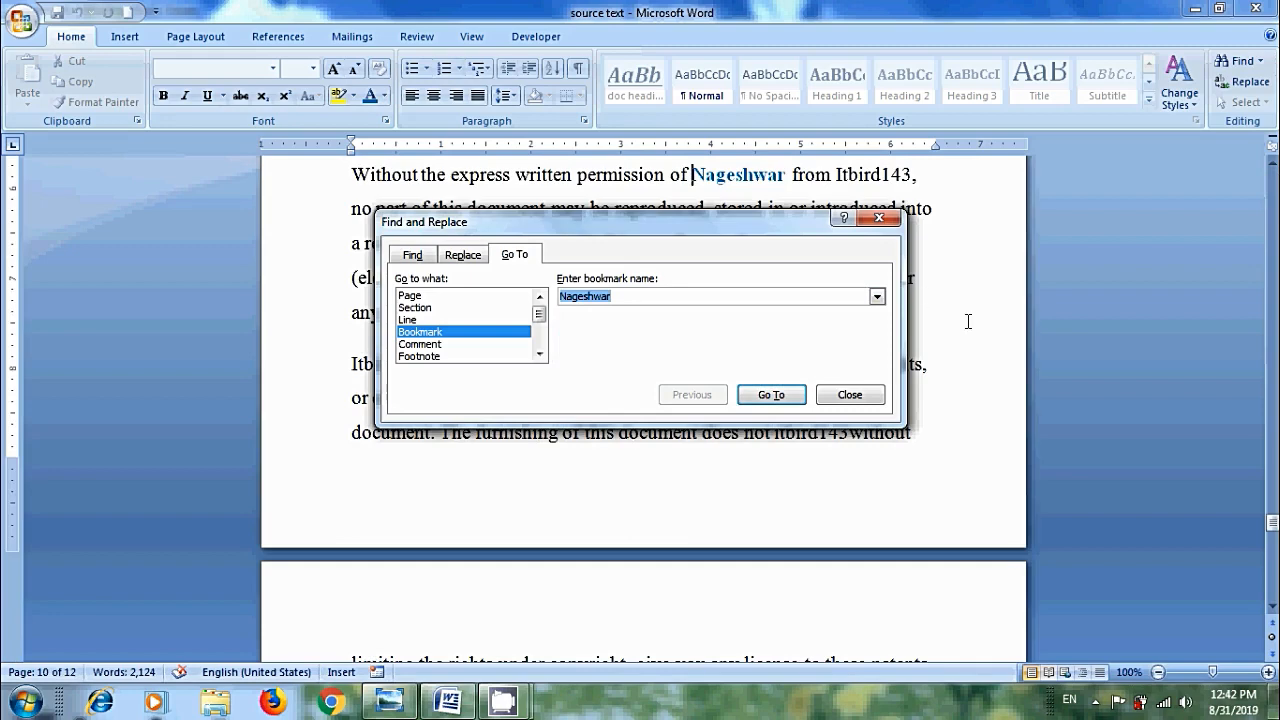
# Jump to the 'Itbird143' bookmark from the same Go To list.
pyautogui.click(877, 296)
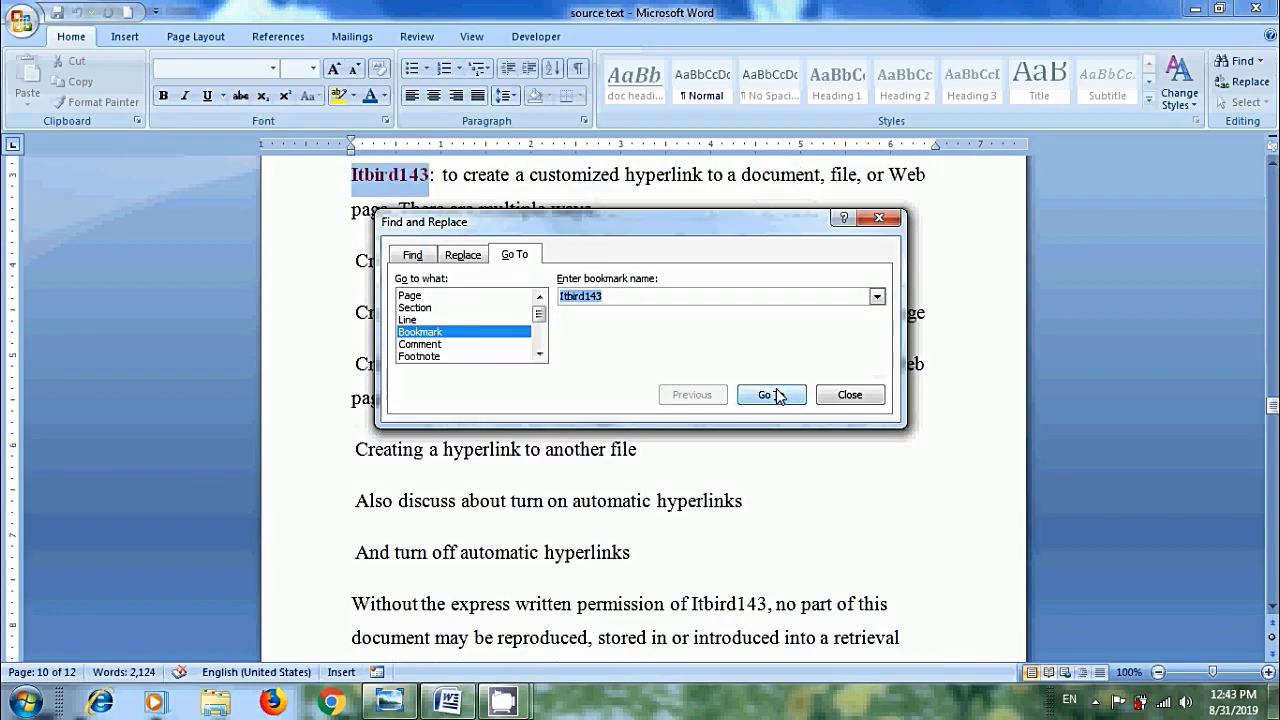
pyautogui.click(771, 394)
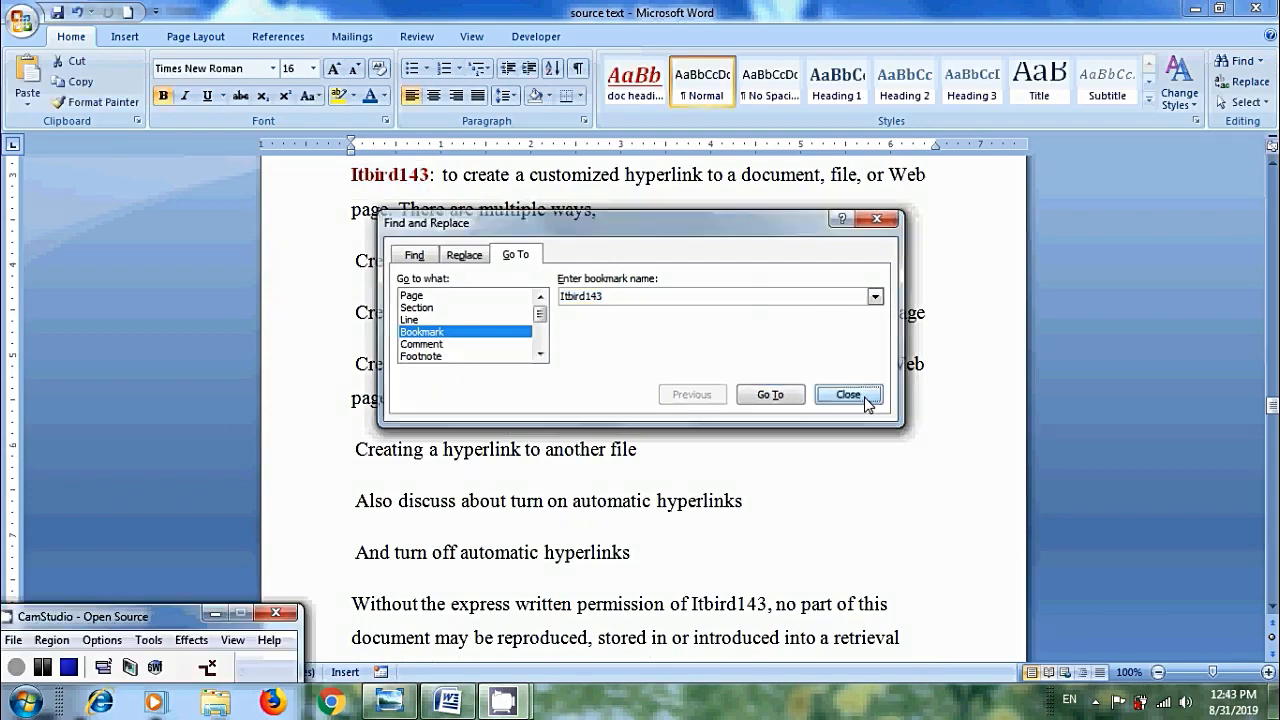
pyautogui.click(847, 393)
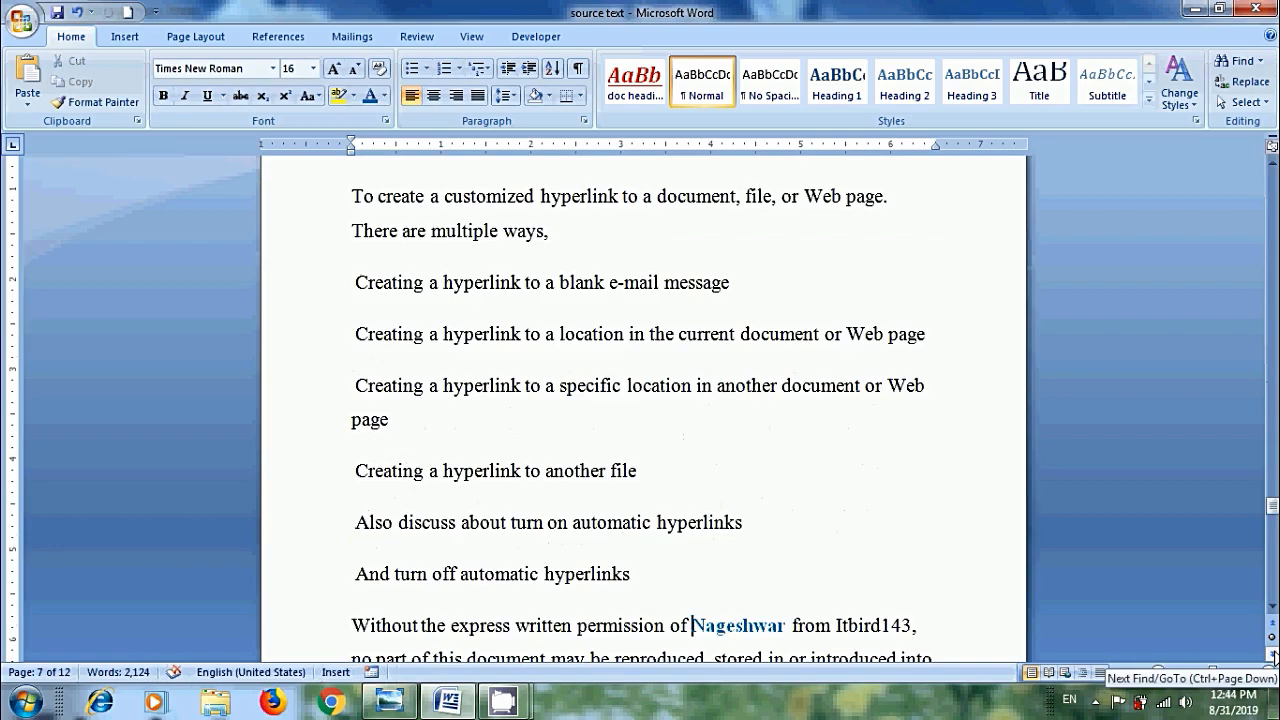
pyautogui.scroll(-3)
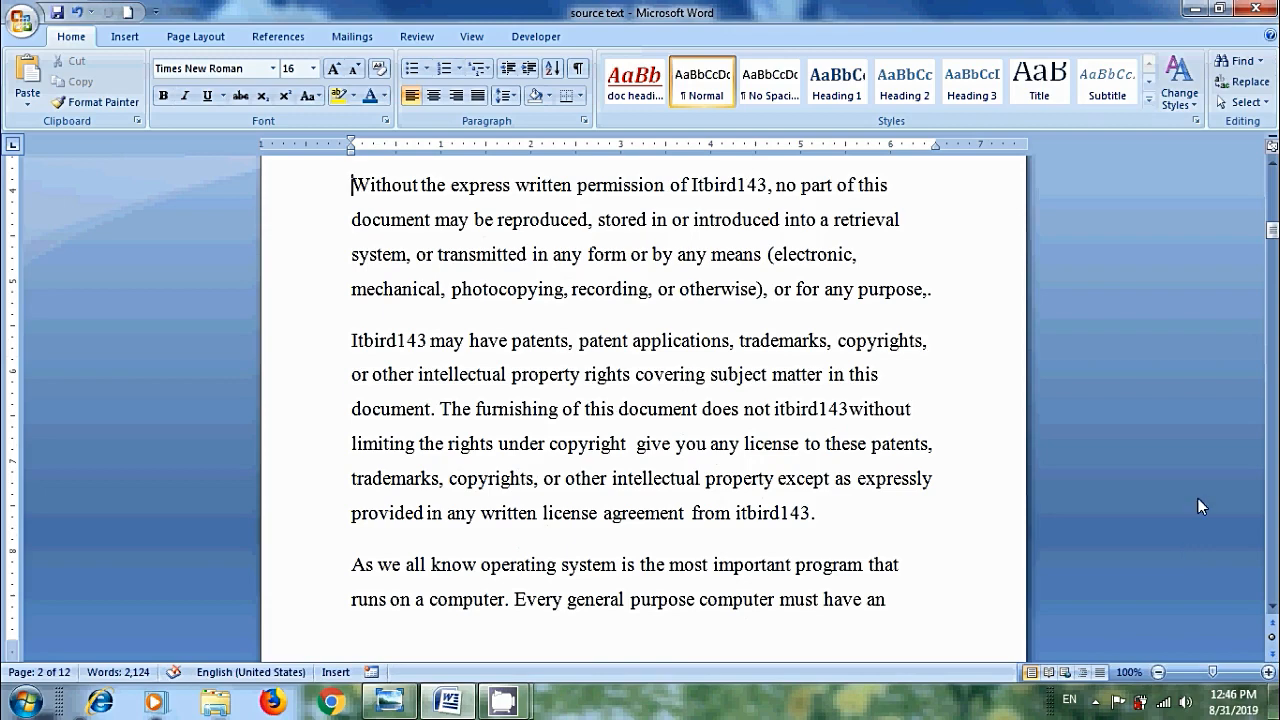
# Turn on 'Show bookmarks' in Word Options > Advanced so bookmarked text is bracketed.
pyautogui.click(22, 22)
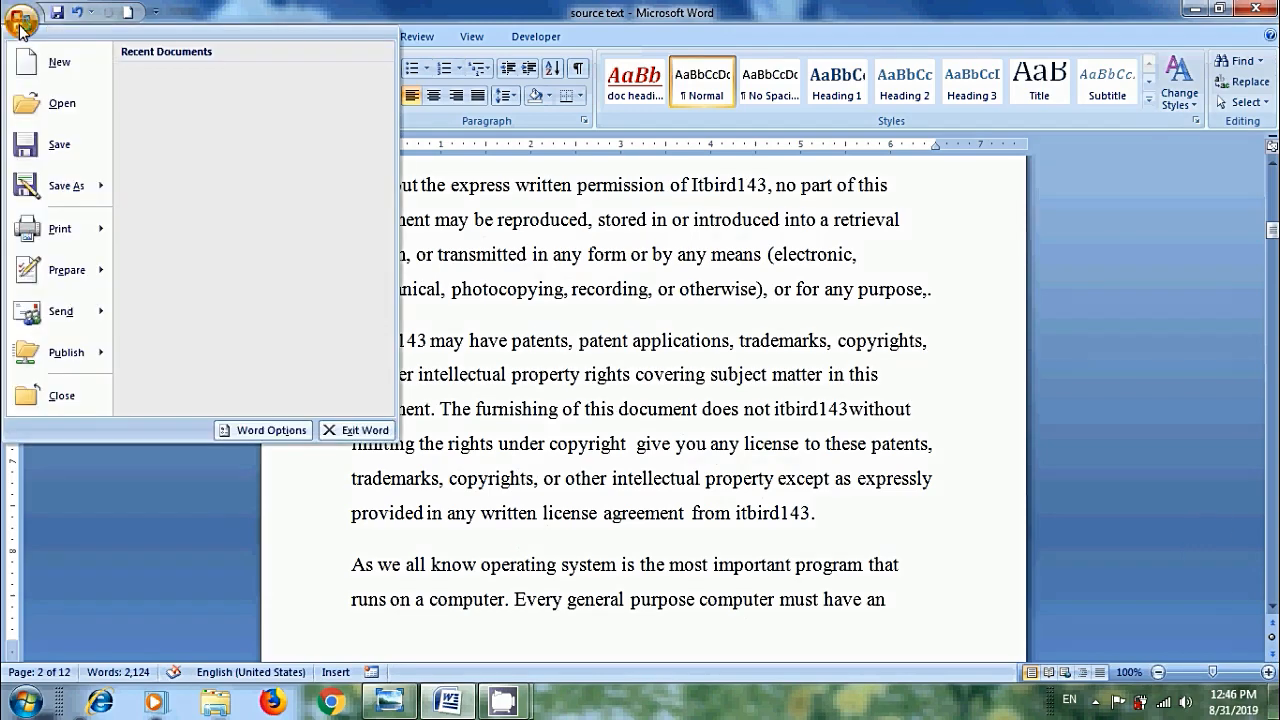
pyautogui.click(263, 429)
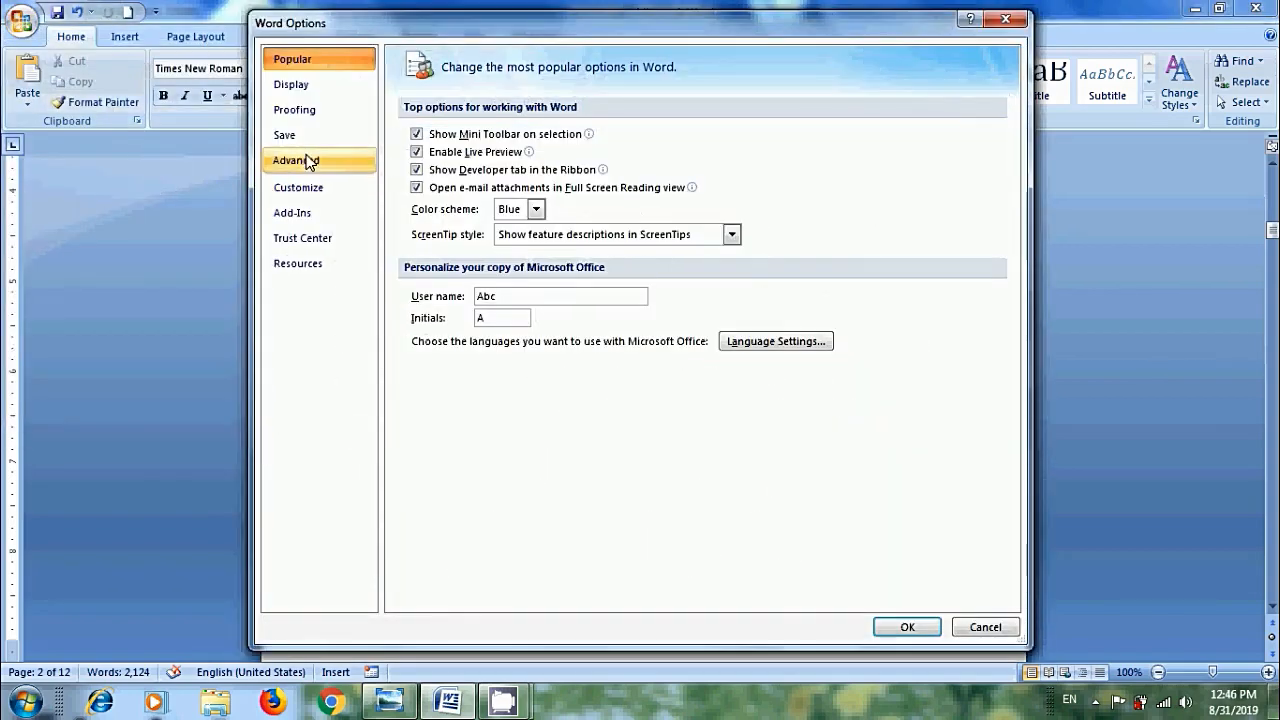
pyautogui.click(295, 160)
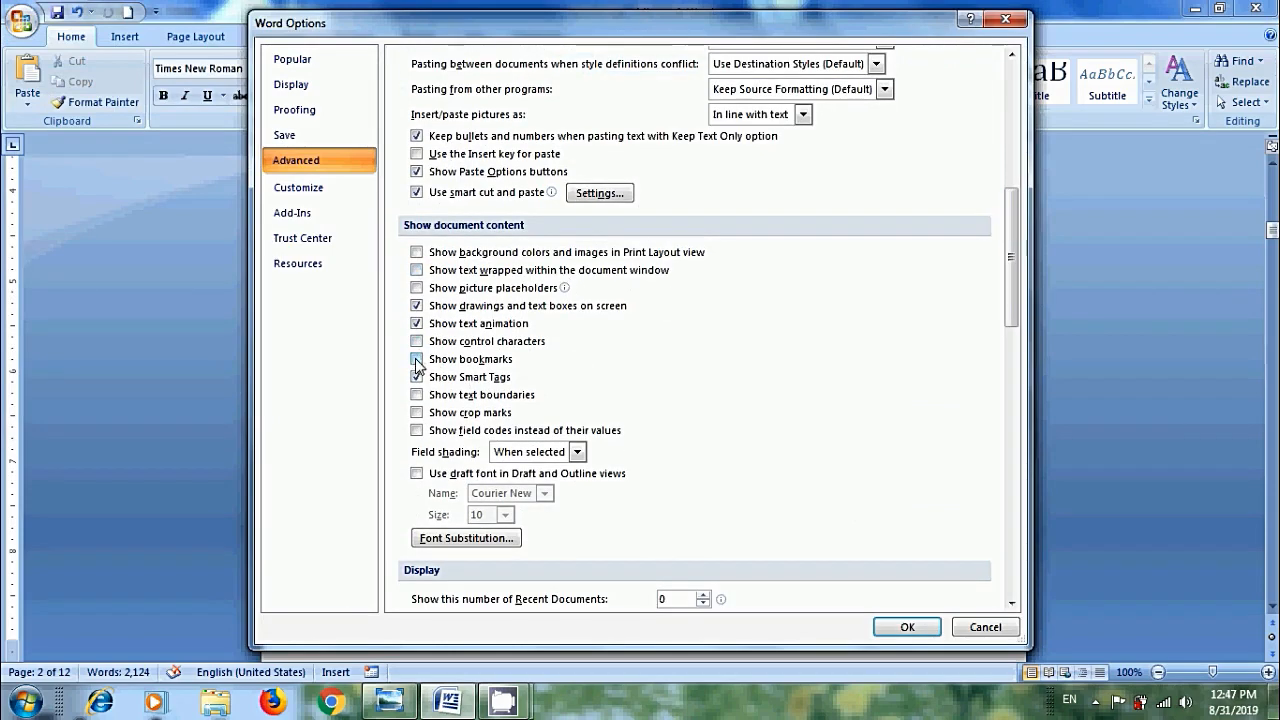
pyautogui.click(906, 627)
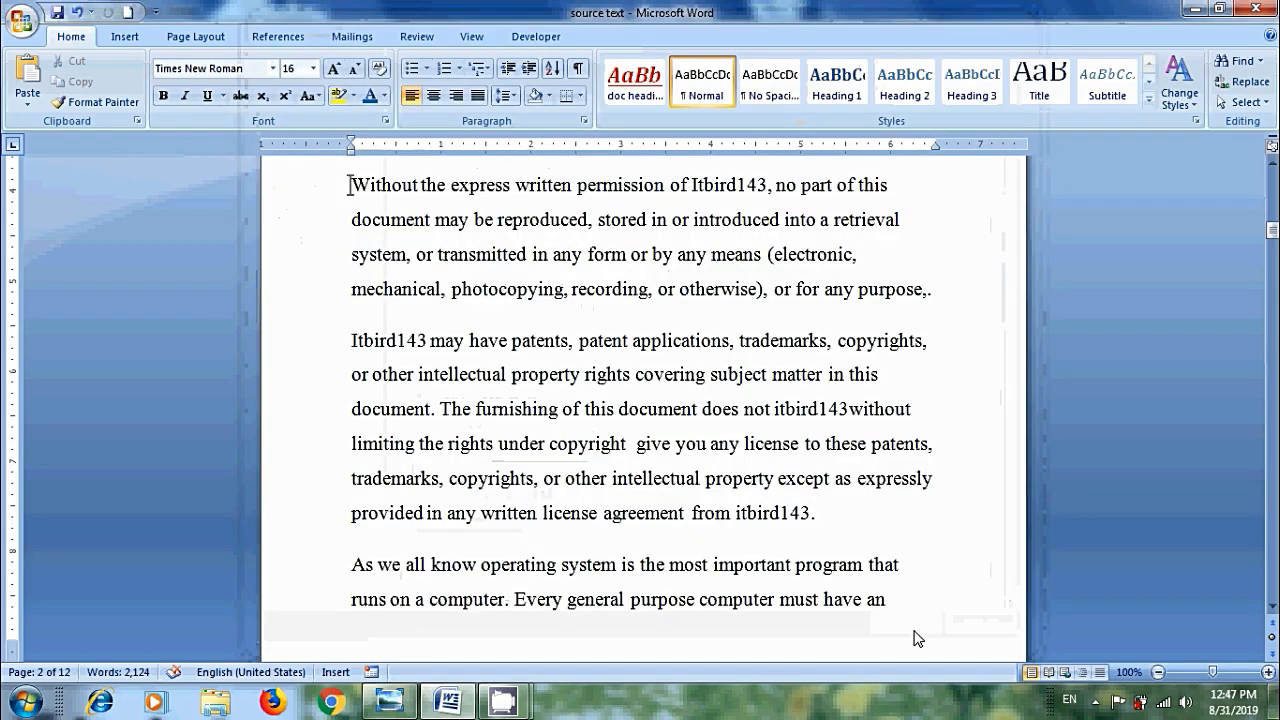
pyautogui.moveTo(707, 390)
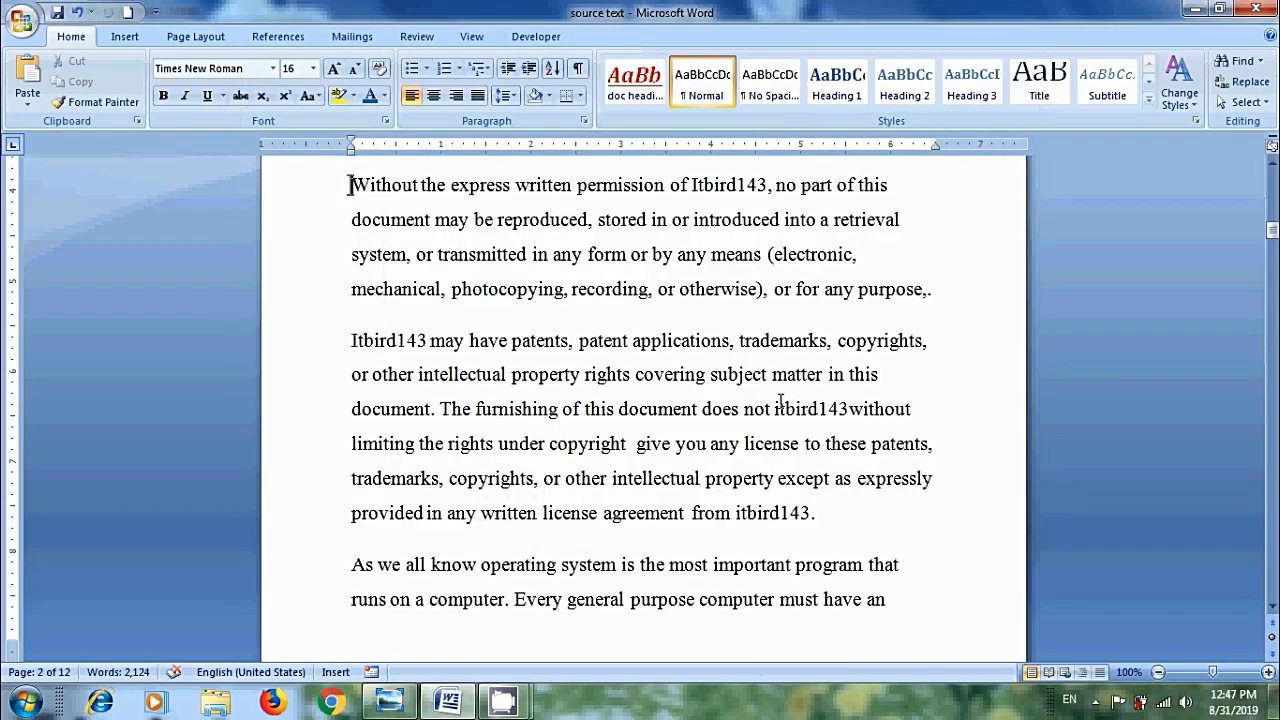
# Scroll to the bracketed 'Itbird143' text and return to the title slide.
pyautogui.scroll(-3)
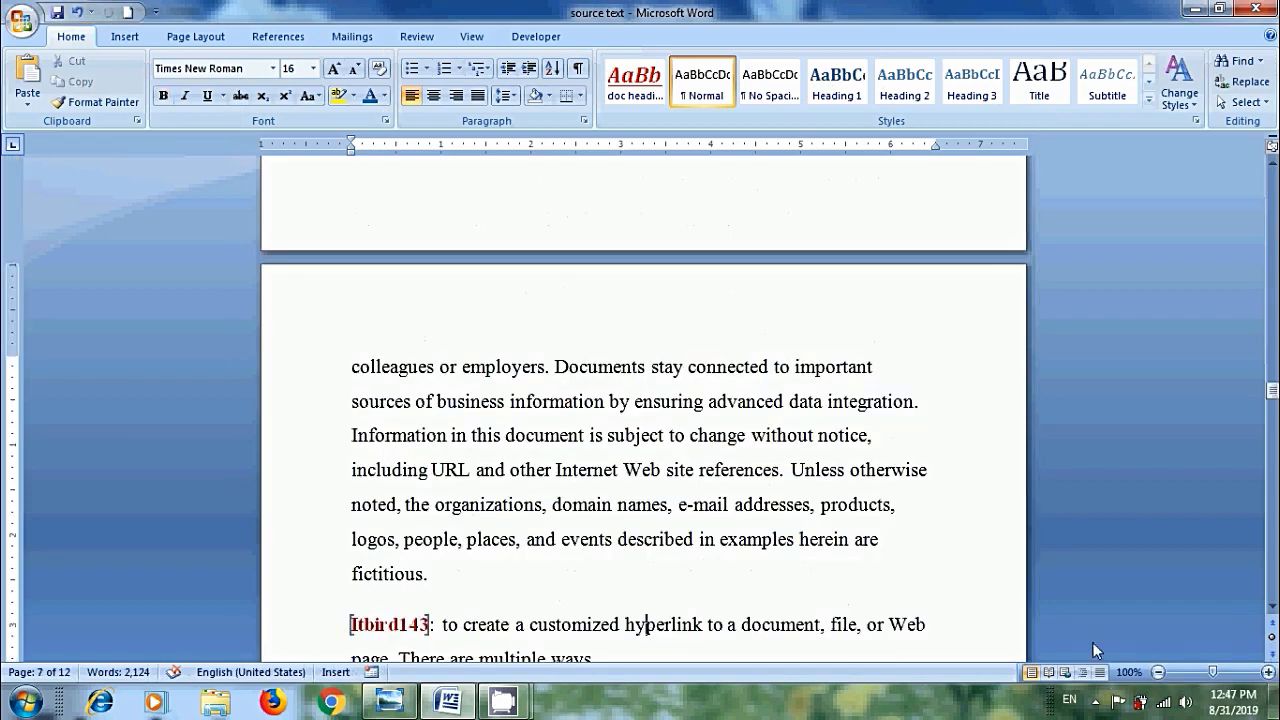
pyautogui.click(388, 700)
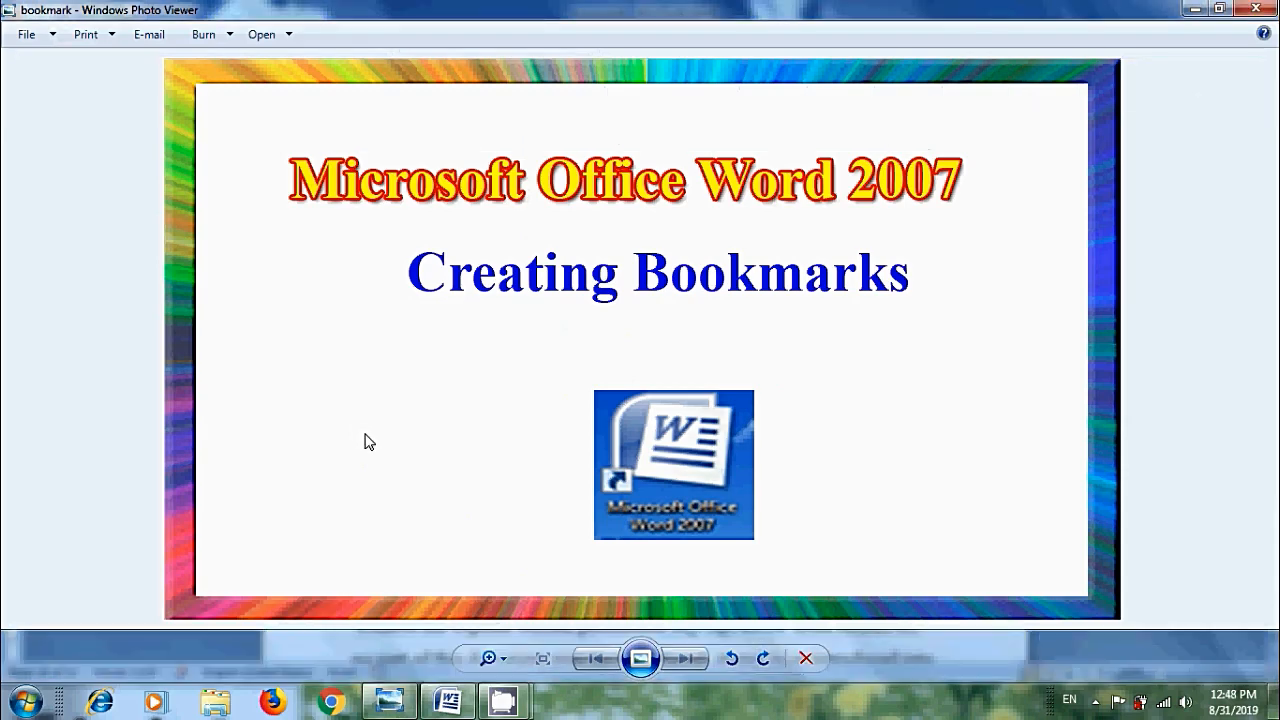
pyautogui.moveTo(1042, 443)
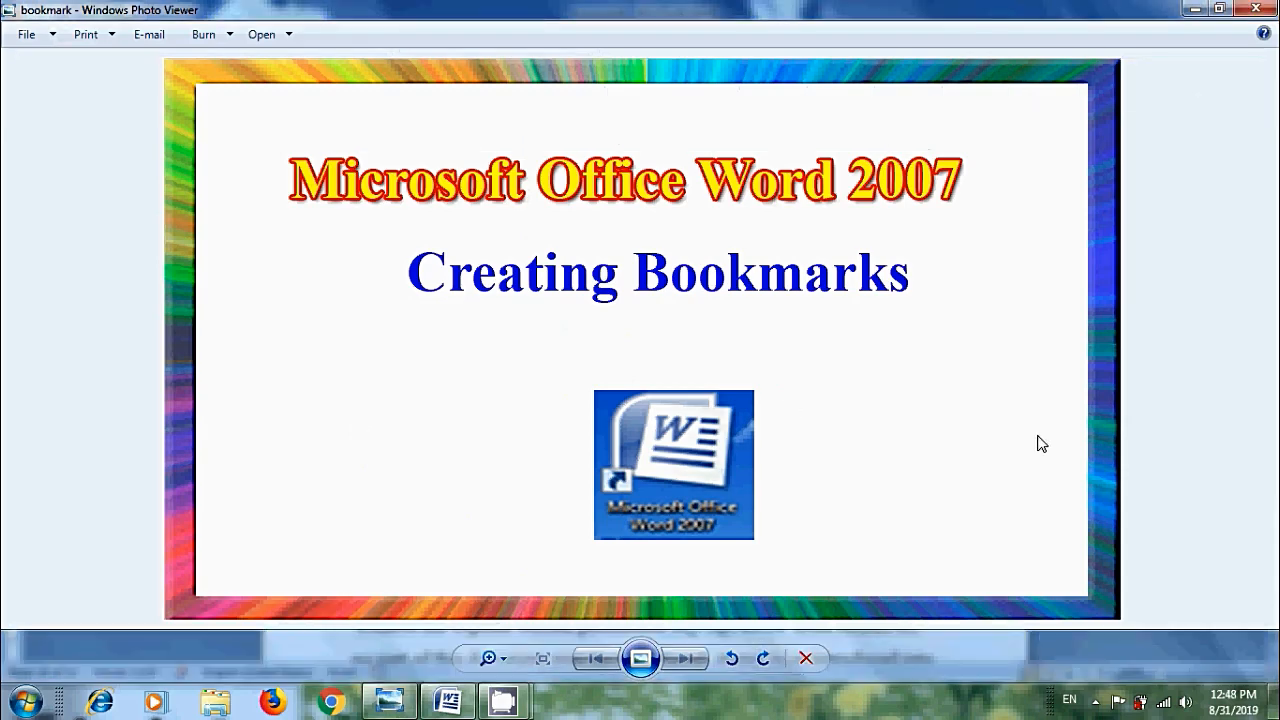
pyautogui.moveTo(1213, 222)
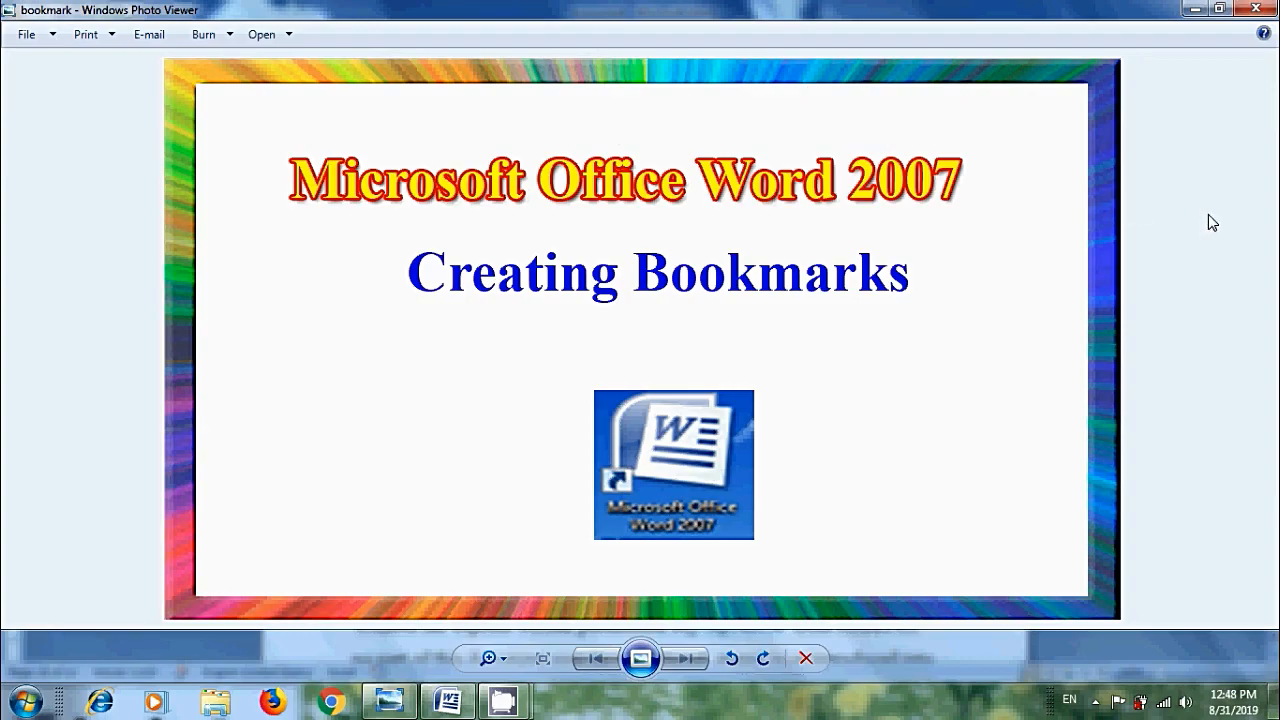